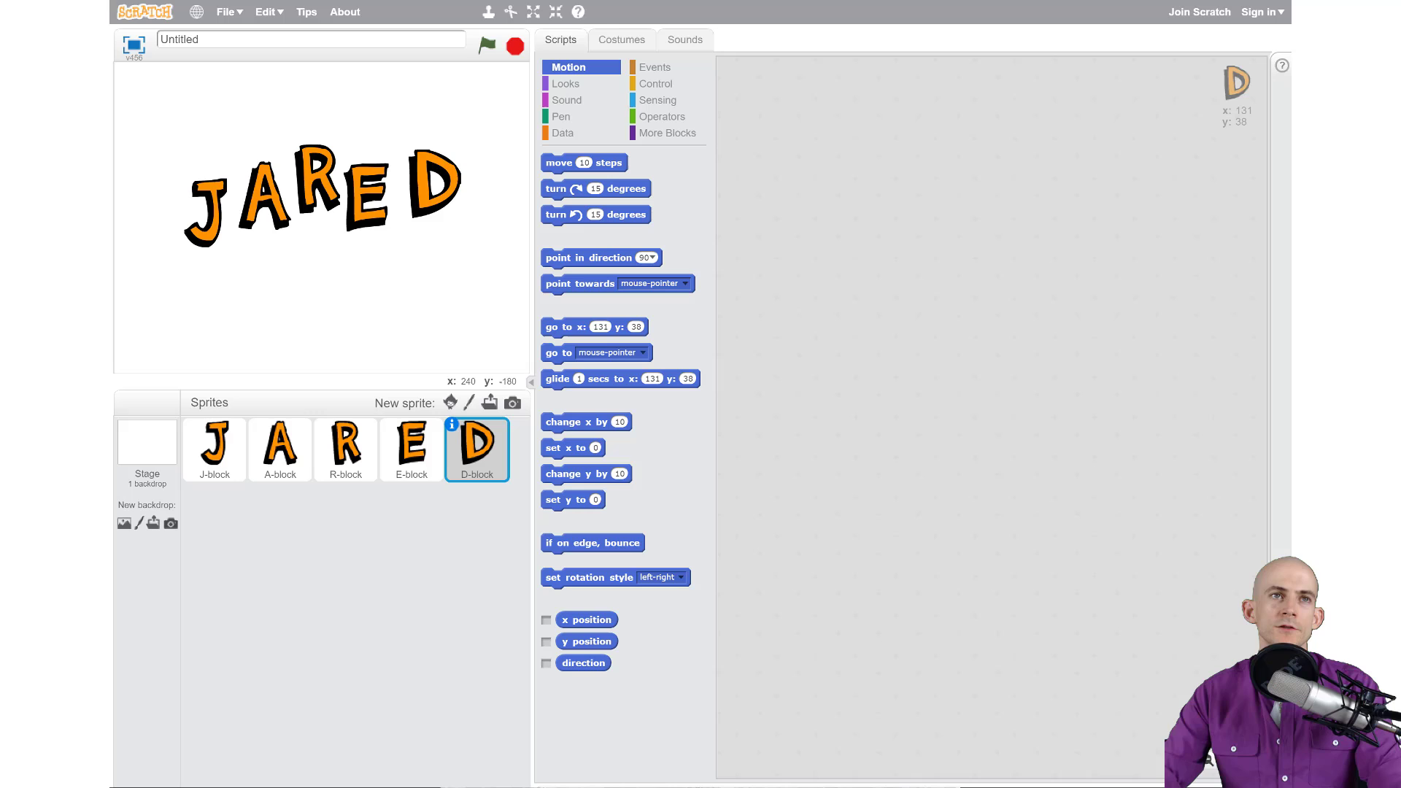
pyautogui.moveTo(468, 225)
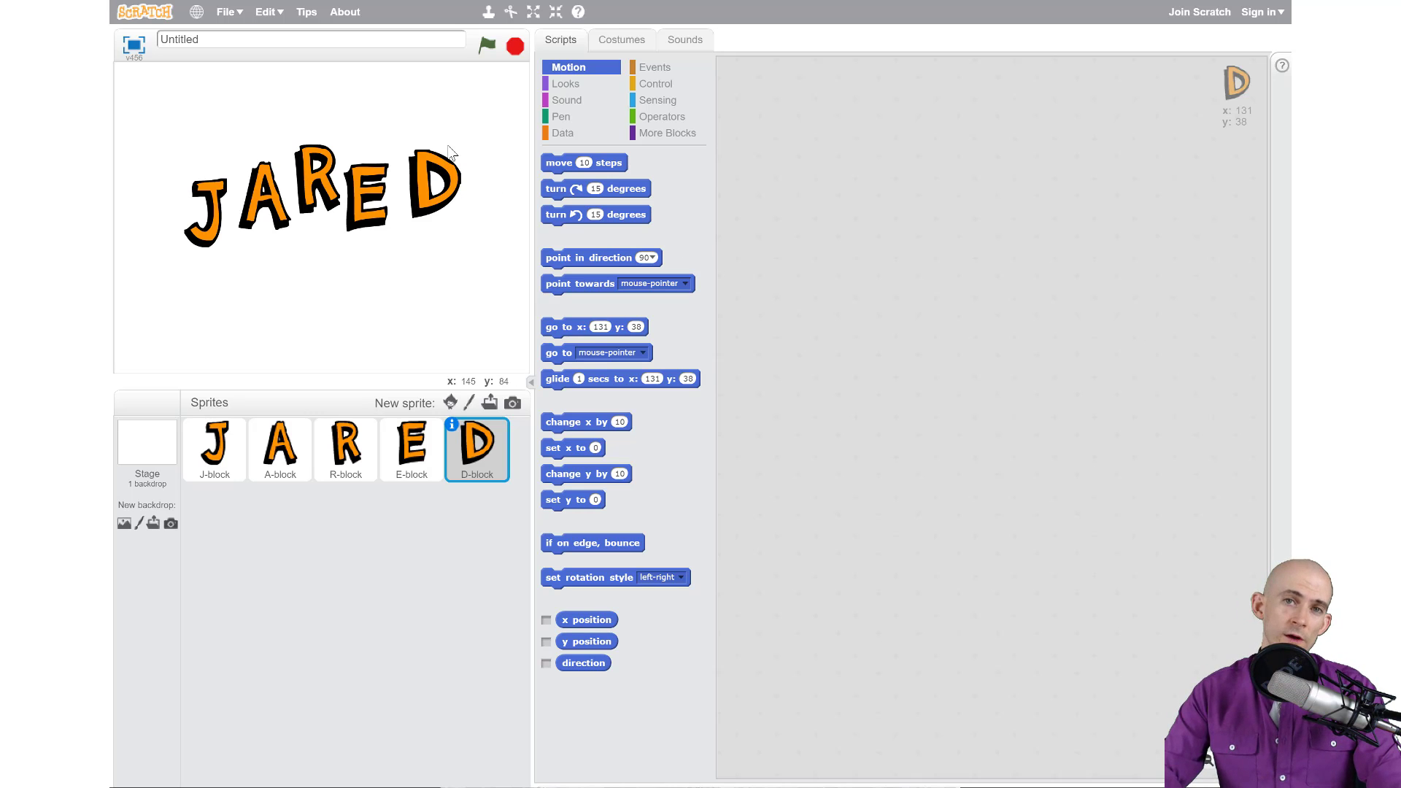
pyautogui.moveTo(447, 170)
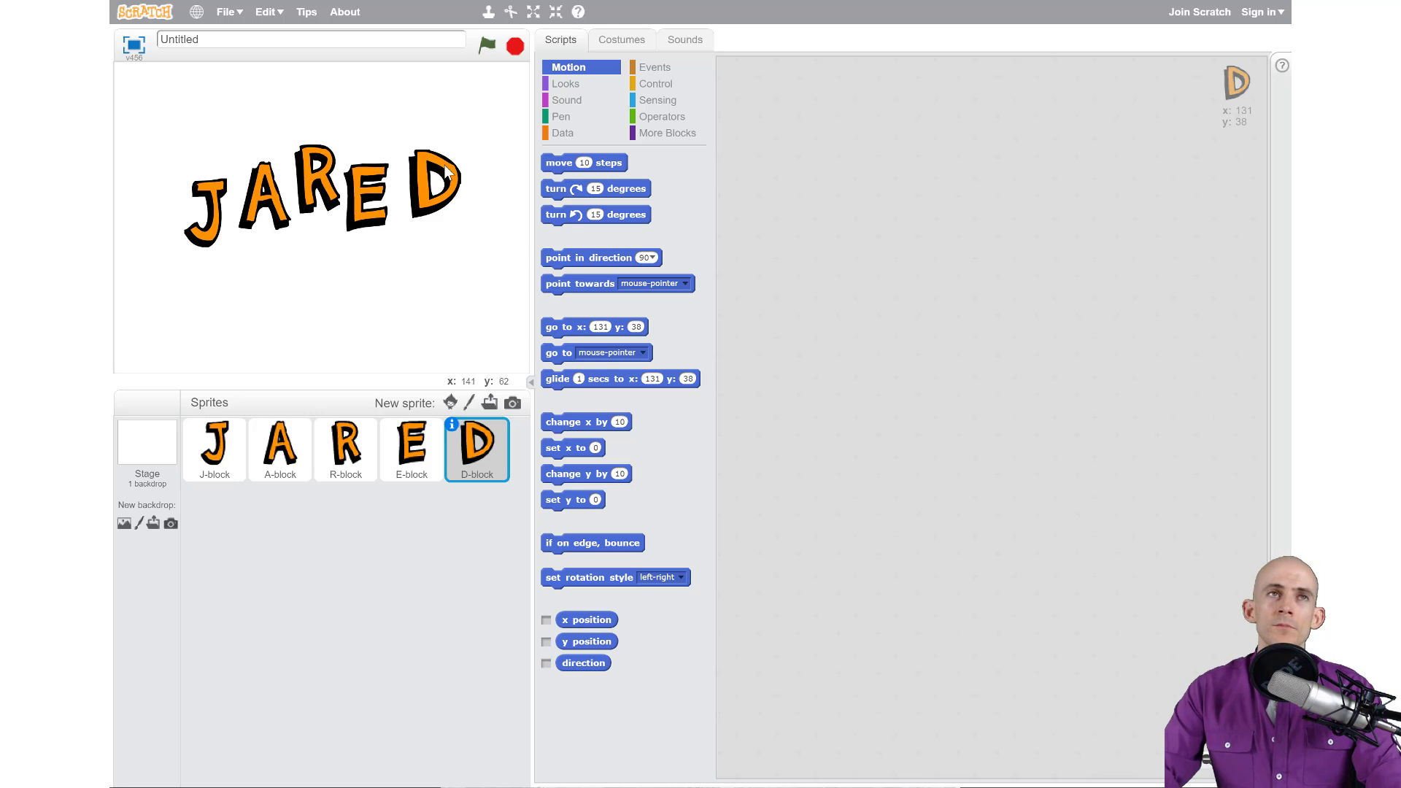
pyautogui.moveTo(530, 140)
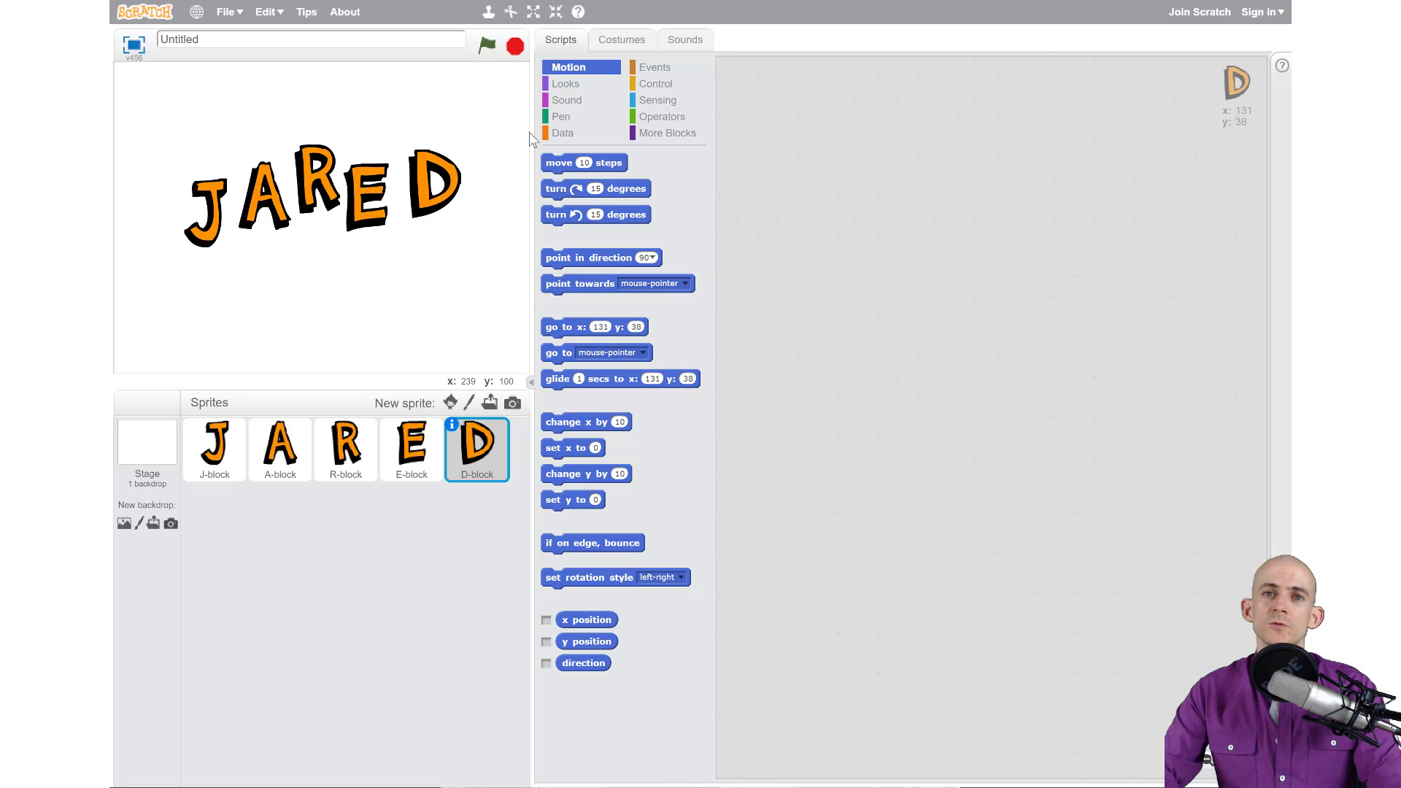
# - Start the D sprite's script with a 'when this sprite clicked' Events hat block
pyautogui.click(655, 65)
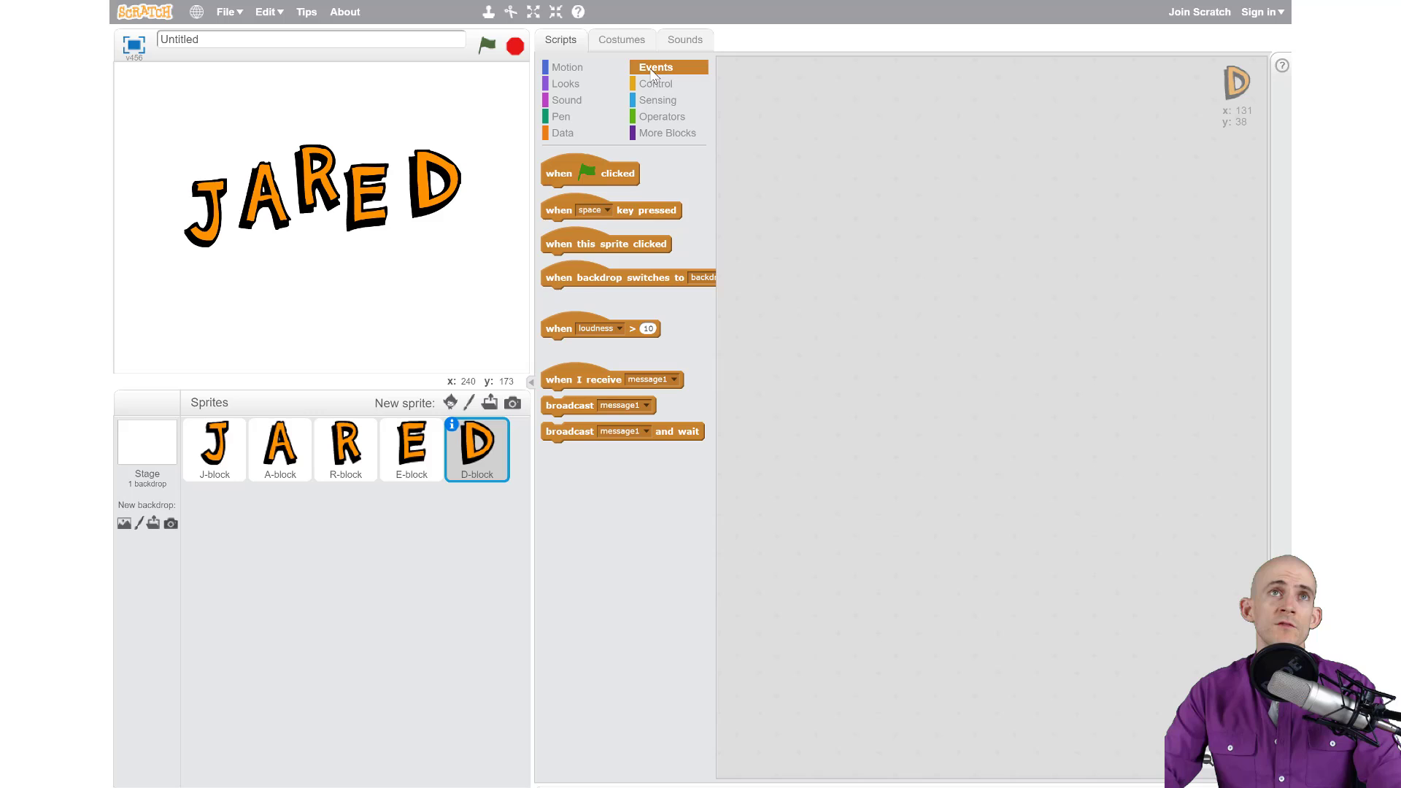
pyautogui.moveTo(666, 76)
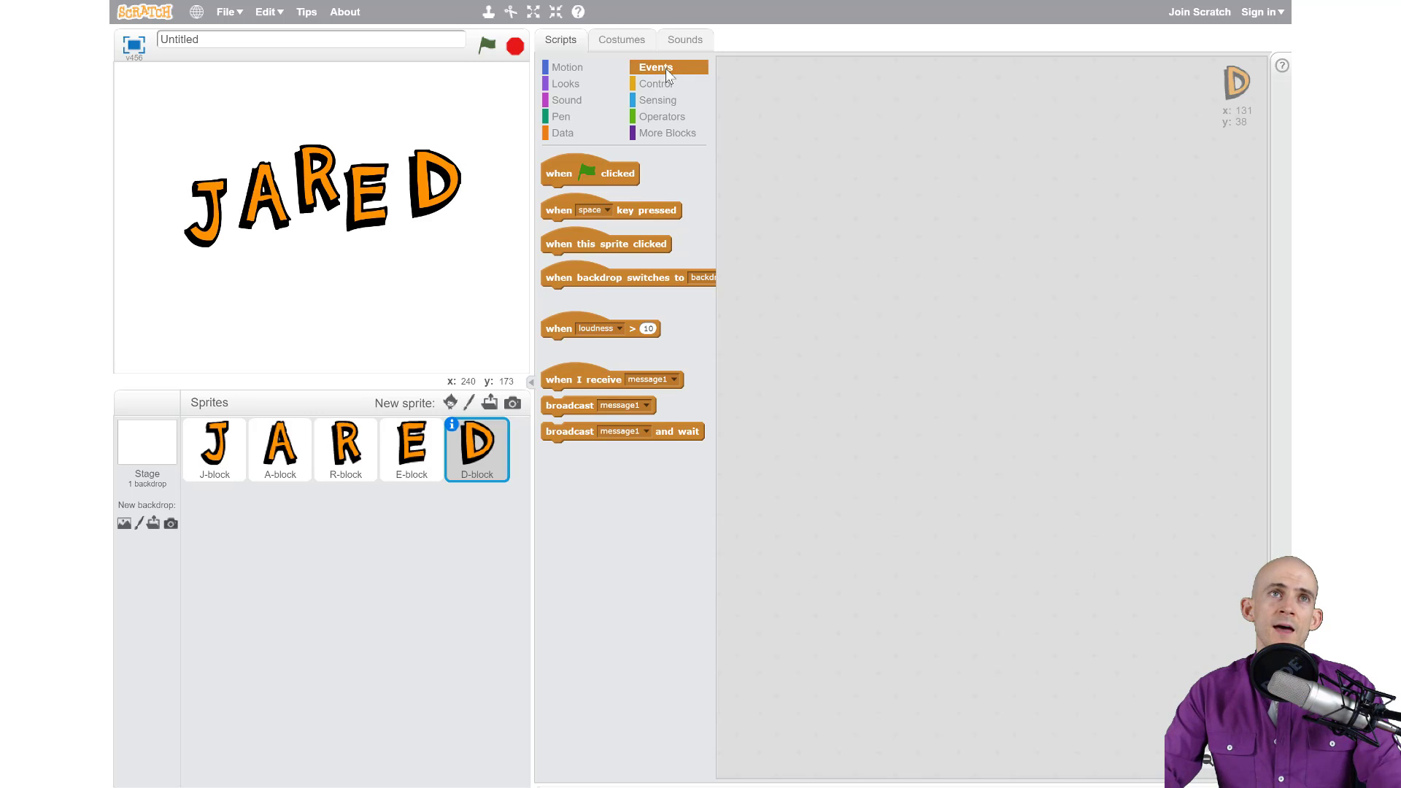
pyautogui.moveTo(635, 293)
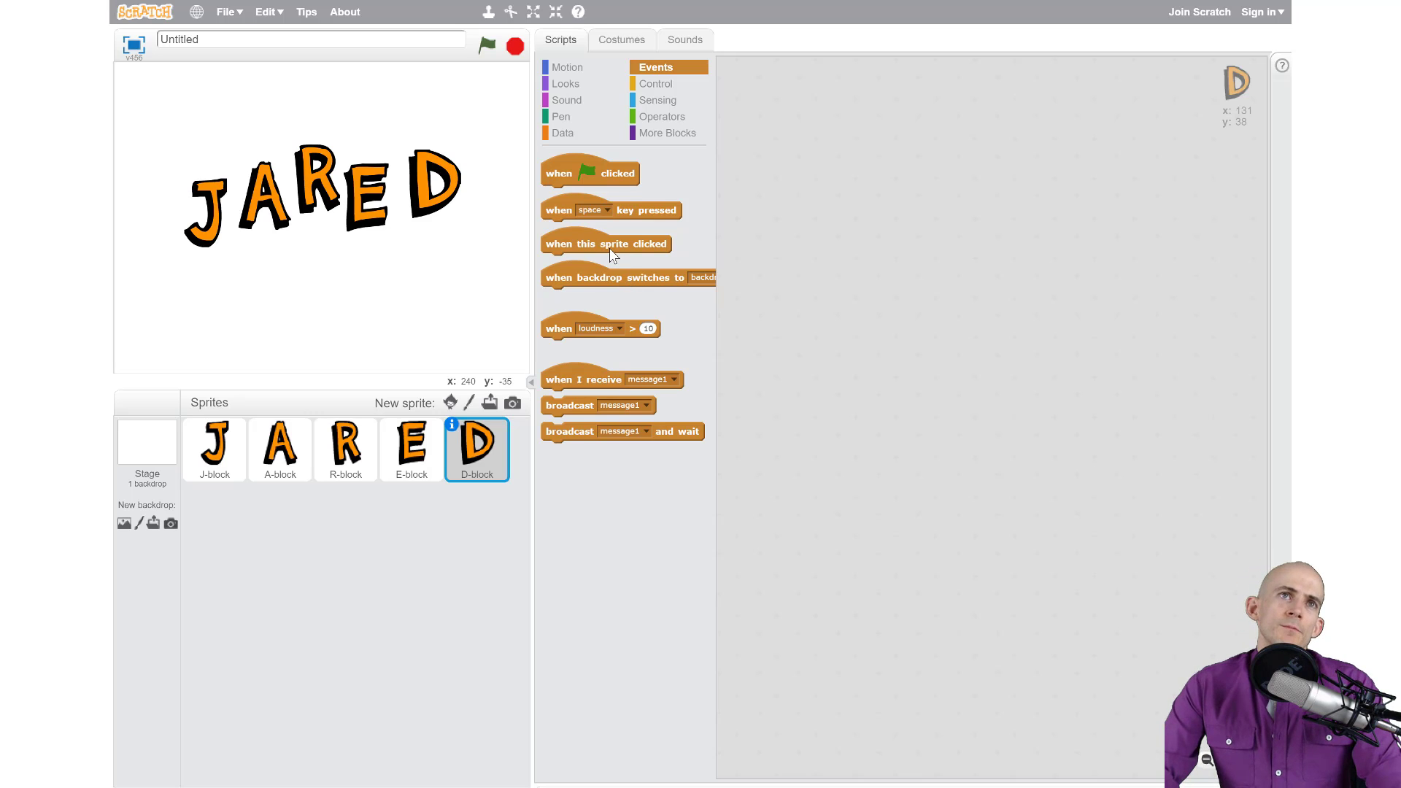
pyautogui.moveTo(460, 185)
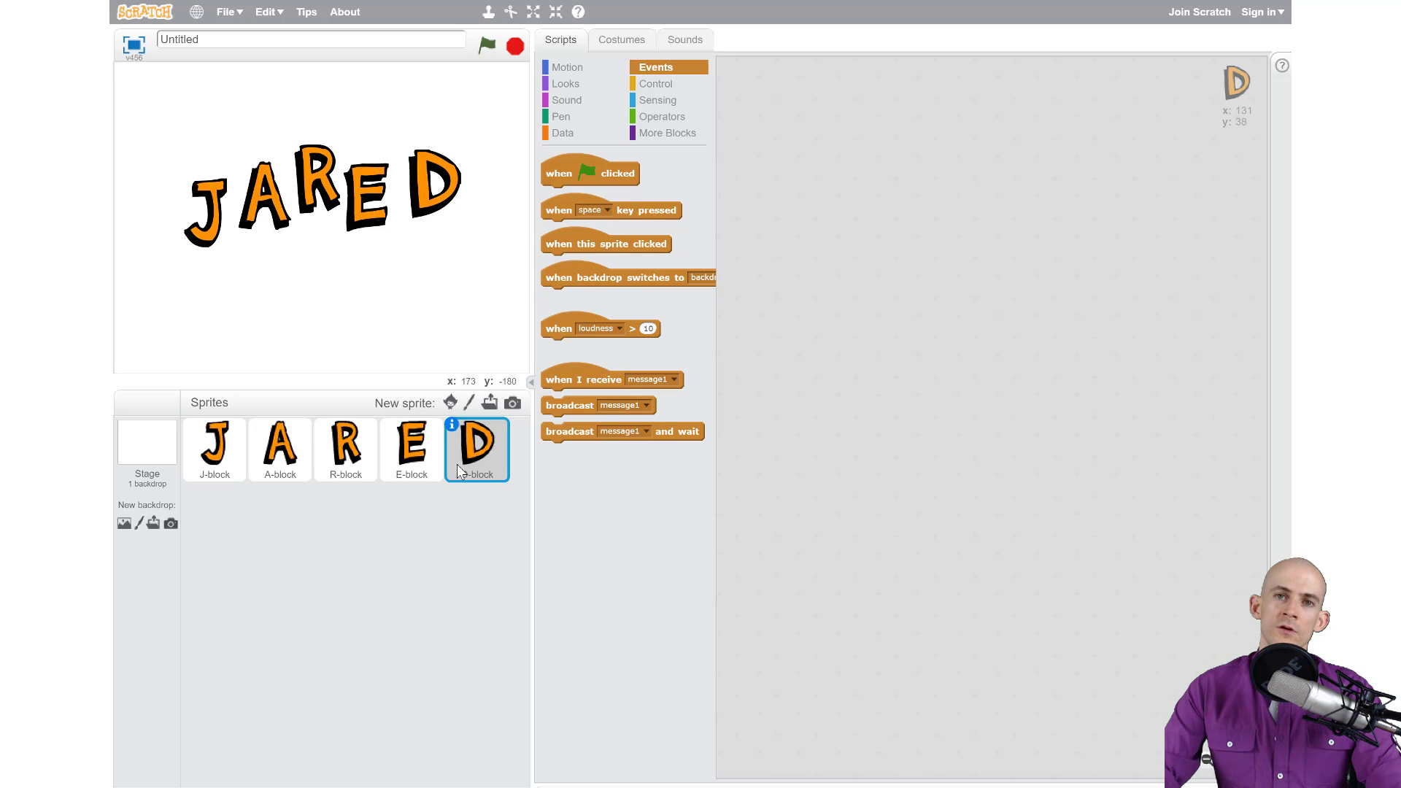
pyautogui.moveTo(553, 357)
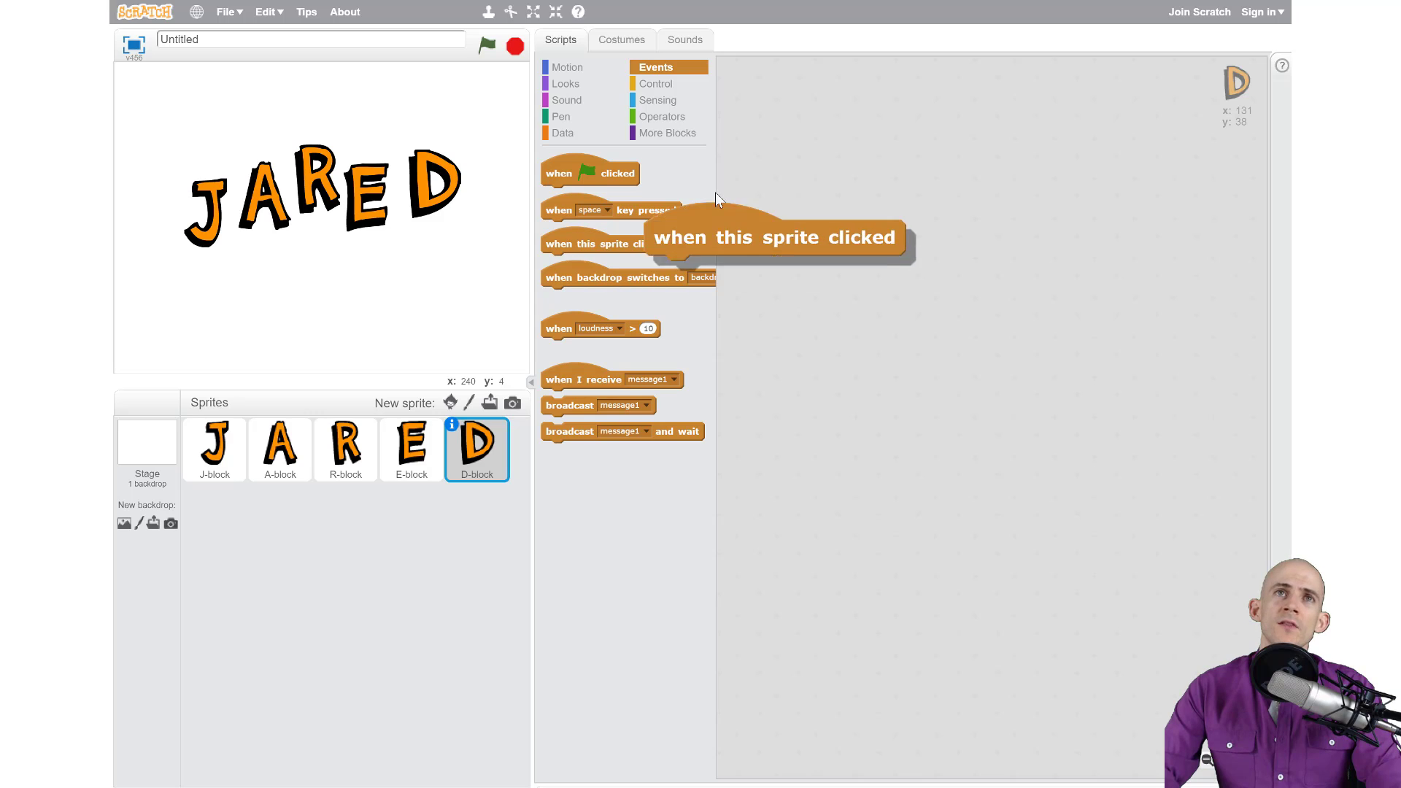
pyautogui.moveTo(777, 237); pyautogui.dragTo(862, 135)
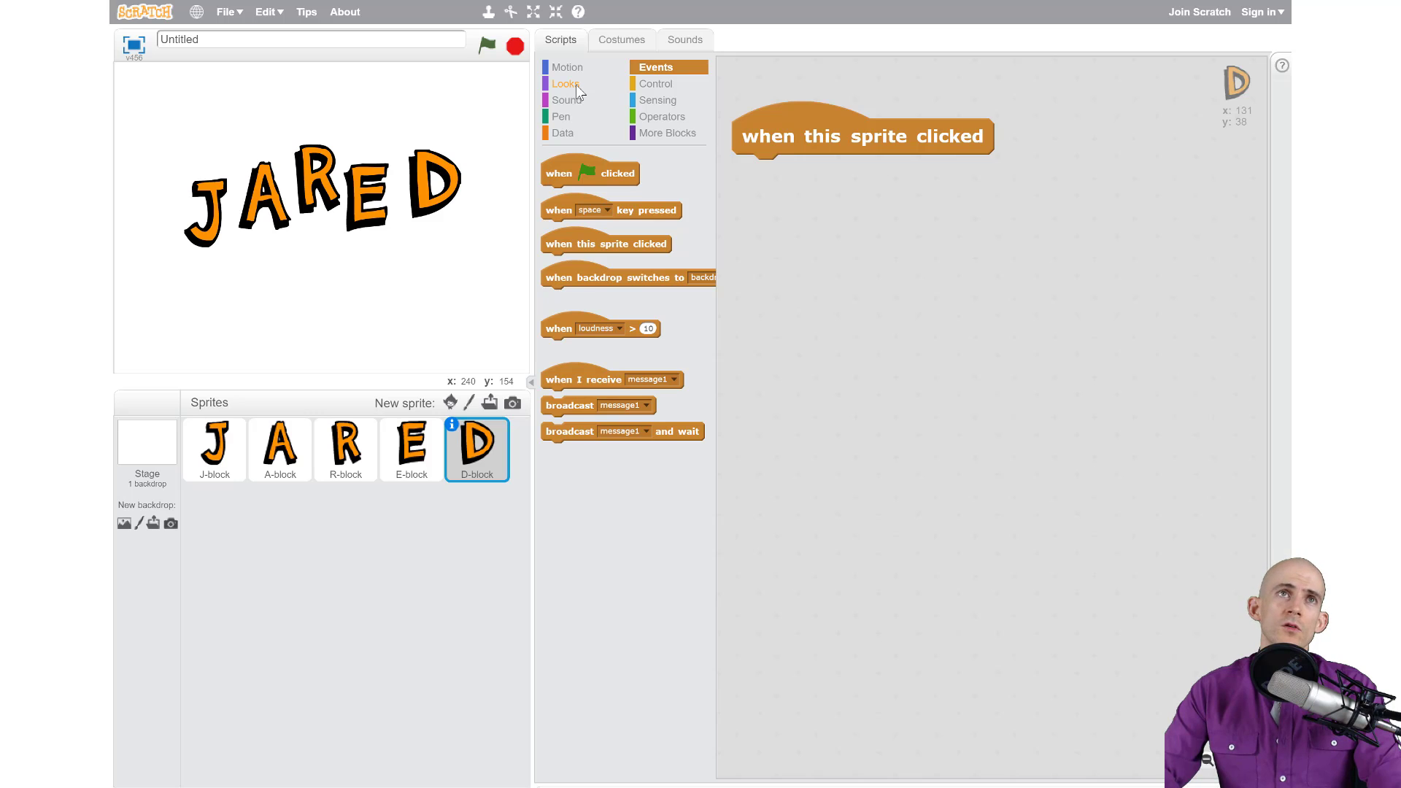
# - Switch the palette to the Looks blocks for the D sprite
pyautogui.click(566, 83)
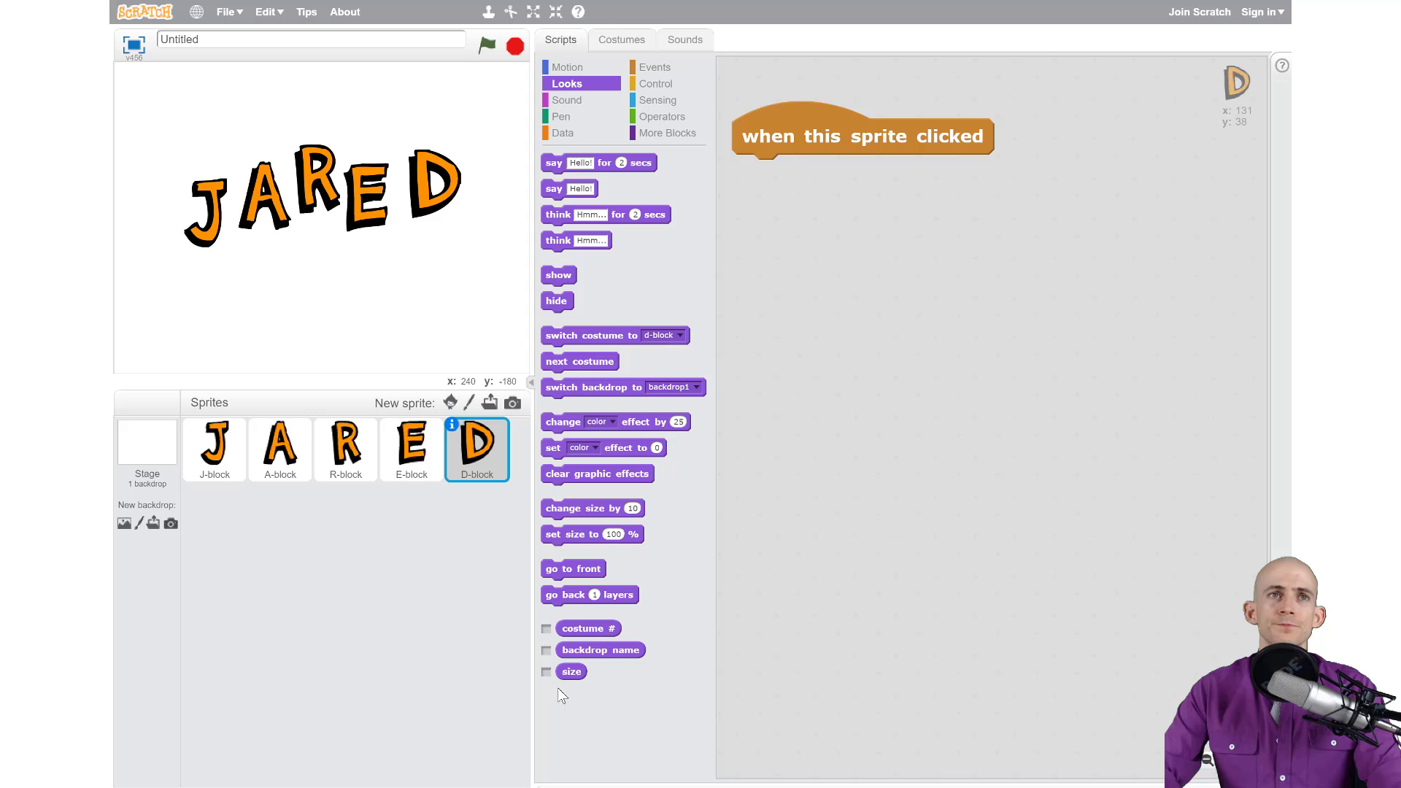
pyautogui.moveTo(595, 441)
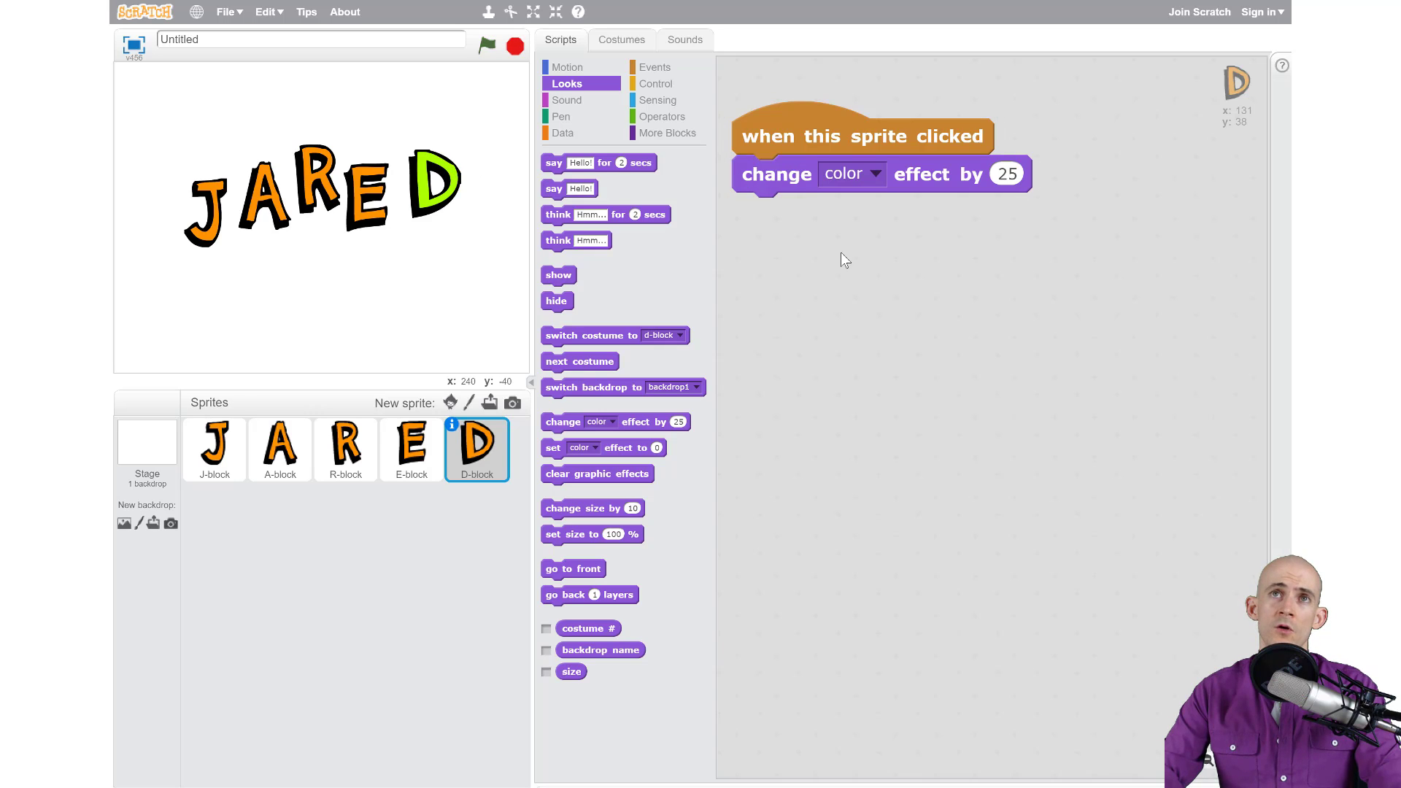
pyautogui.moveTo(888, 203)
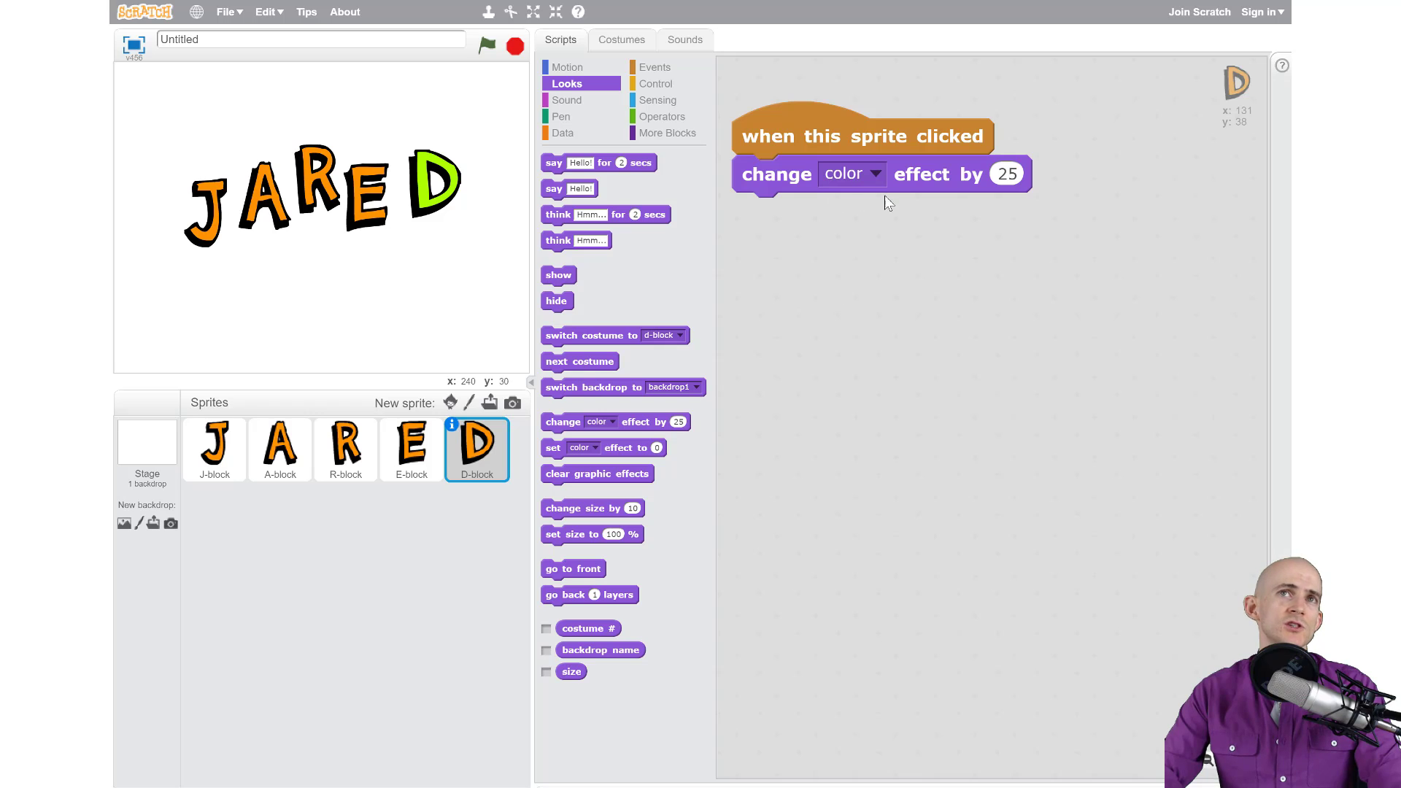
pyautogui.moveTo(957, 203)
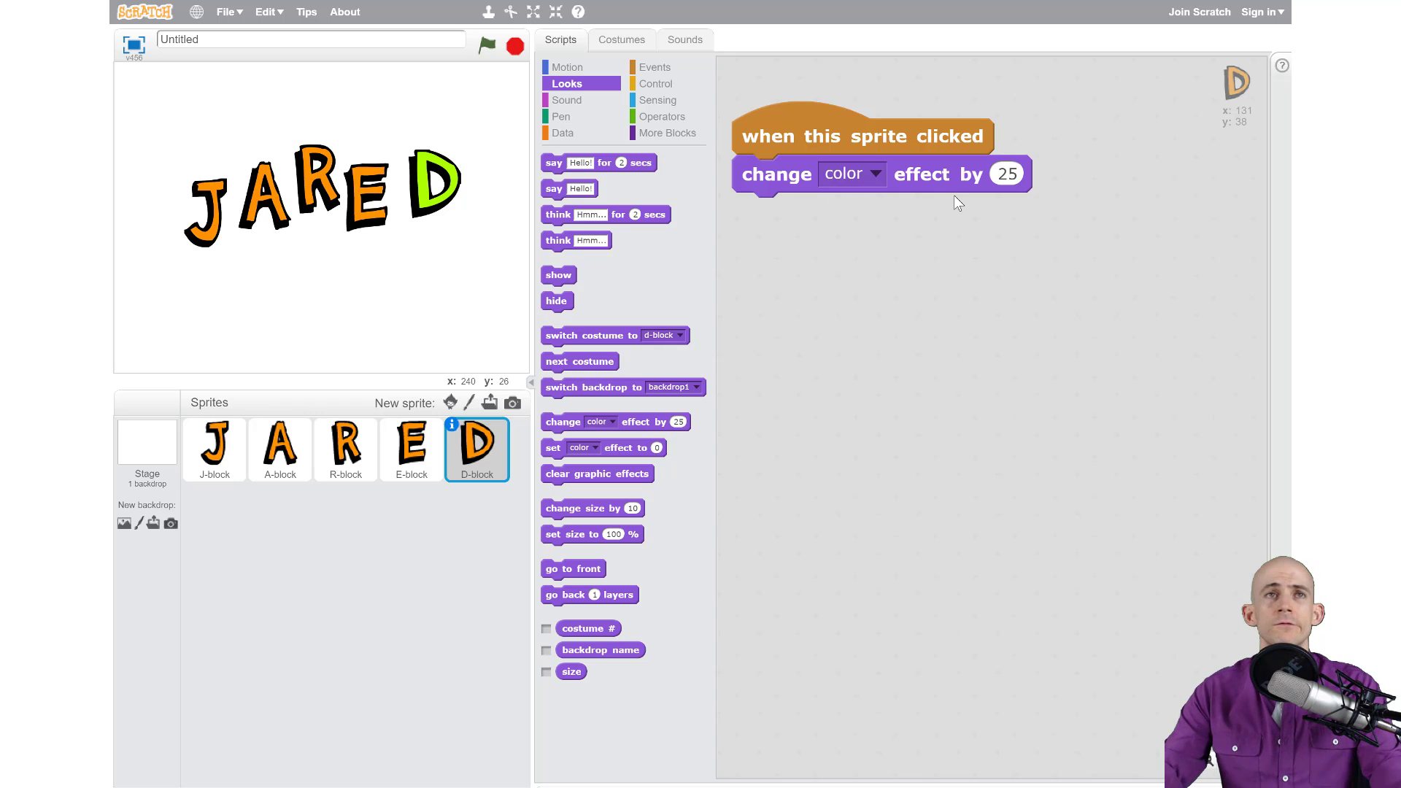
pyautogui.moveTo(455, 178)
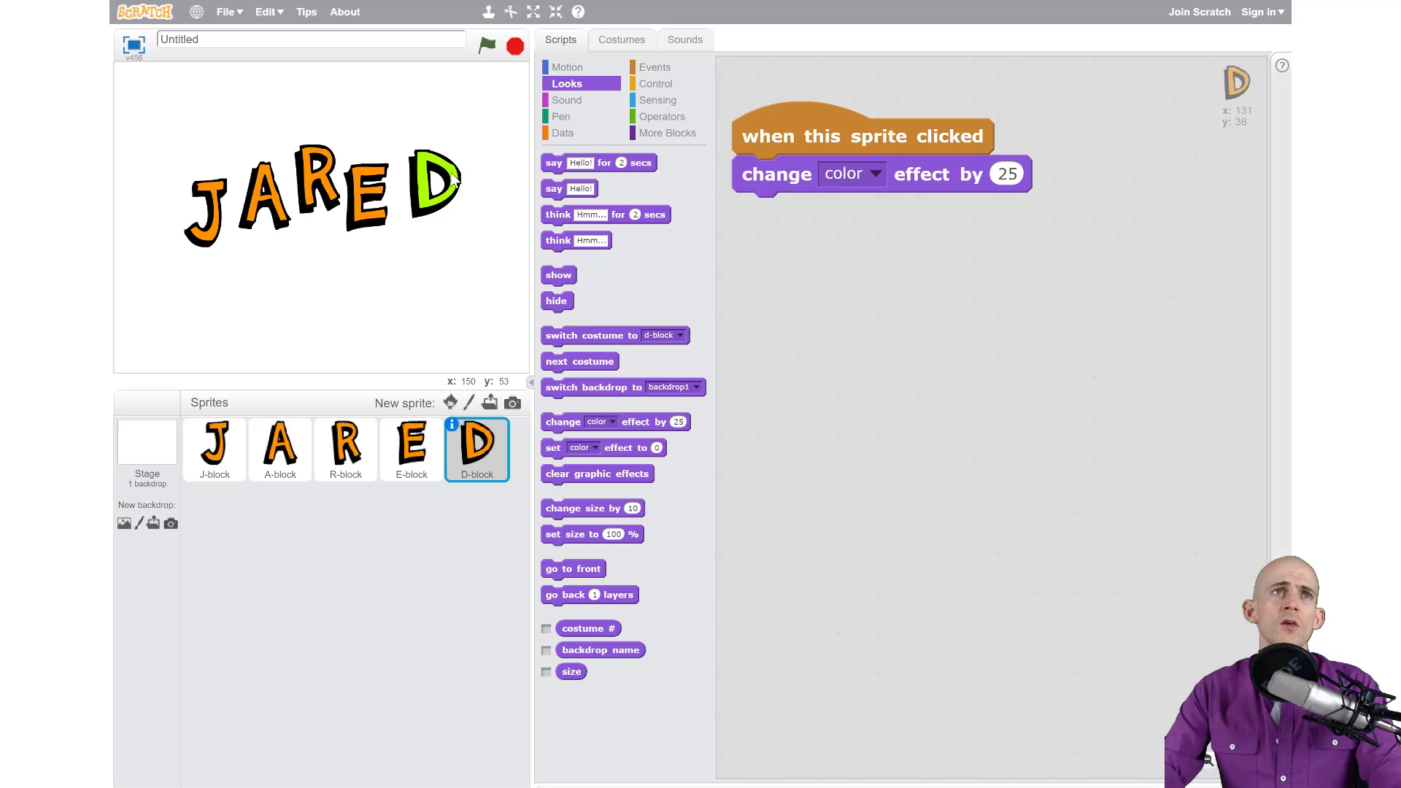
# - Run the D letter's click script from the stage to check its colour change
pyautogui.click(437, 189)
pyautogui.write('1')
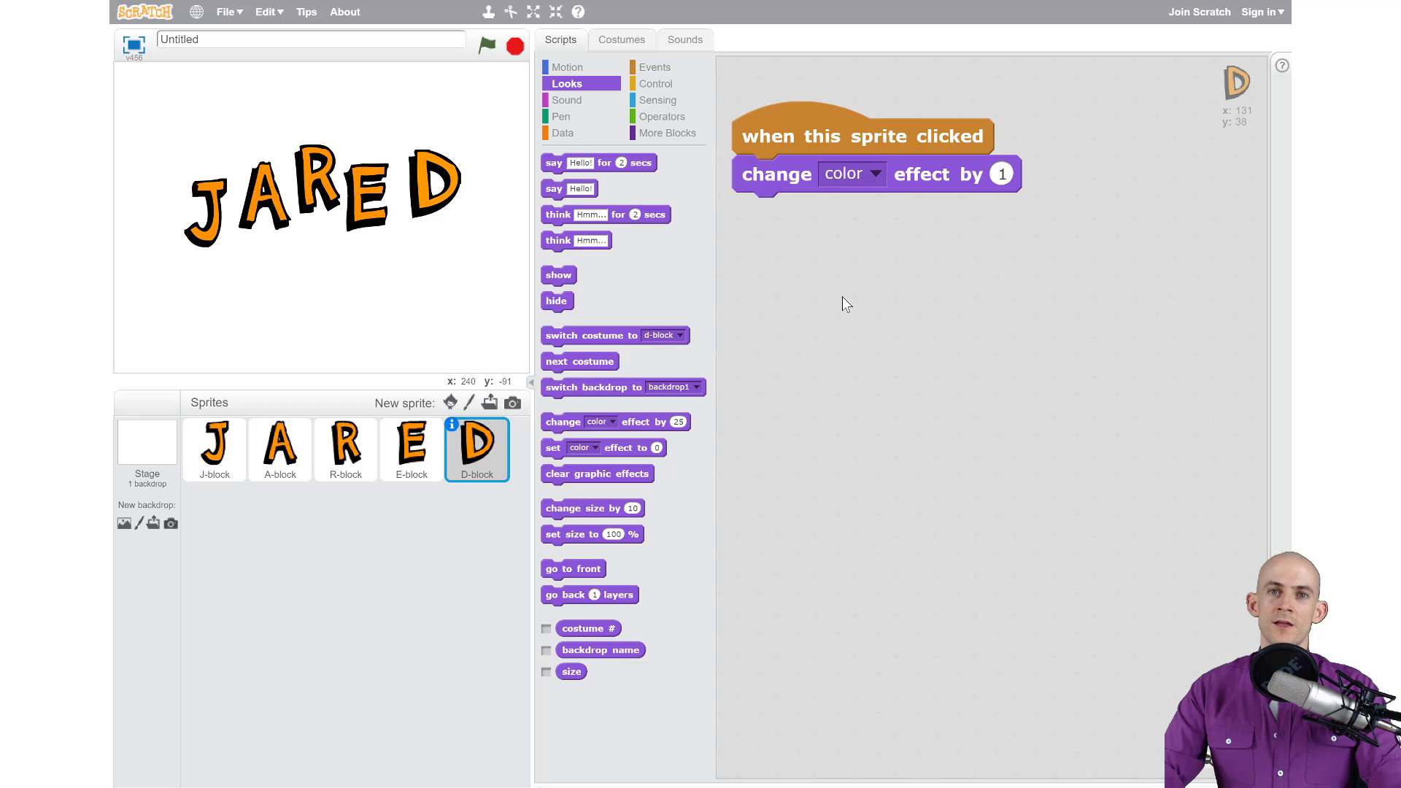
pyautogui.moveTo(875, 236)
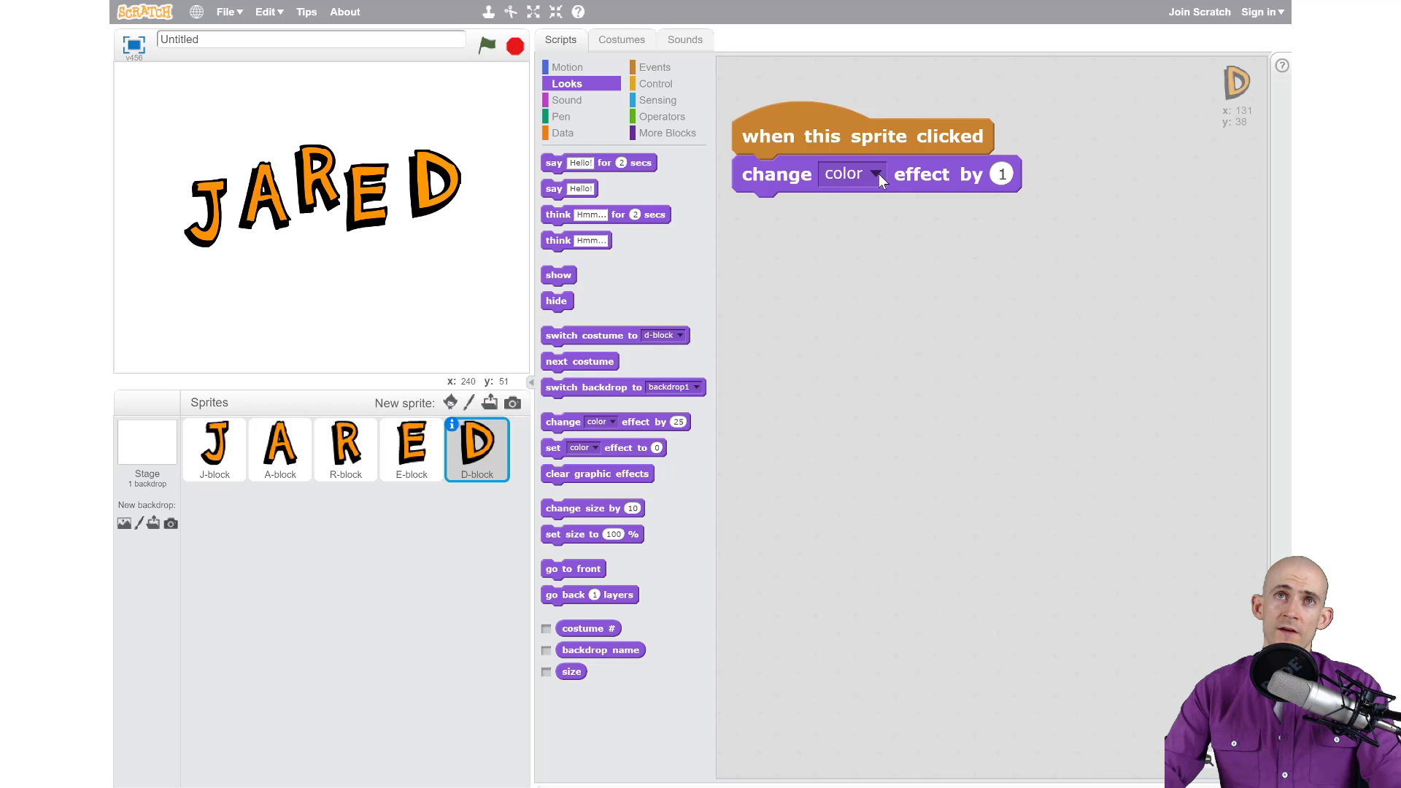
# - Change the effect block from color to pixelate
pyautogui.click(875, 173)
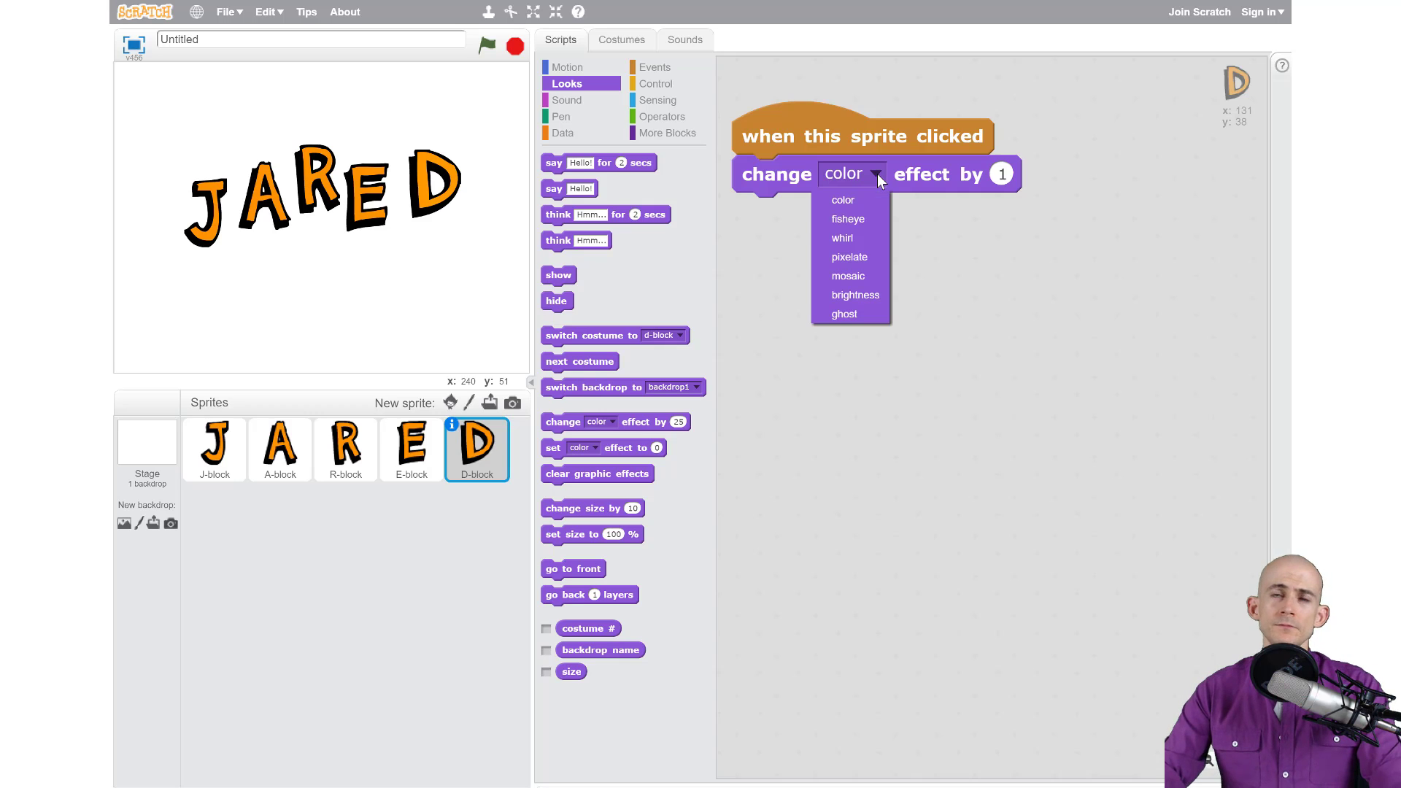
pyautogui.moveTo(854, 295)
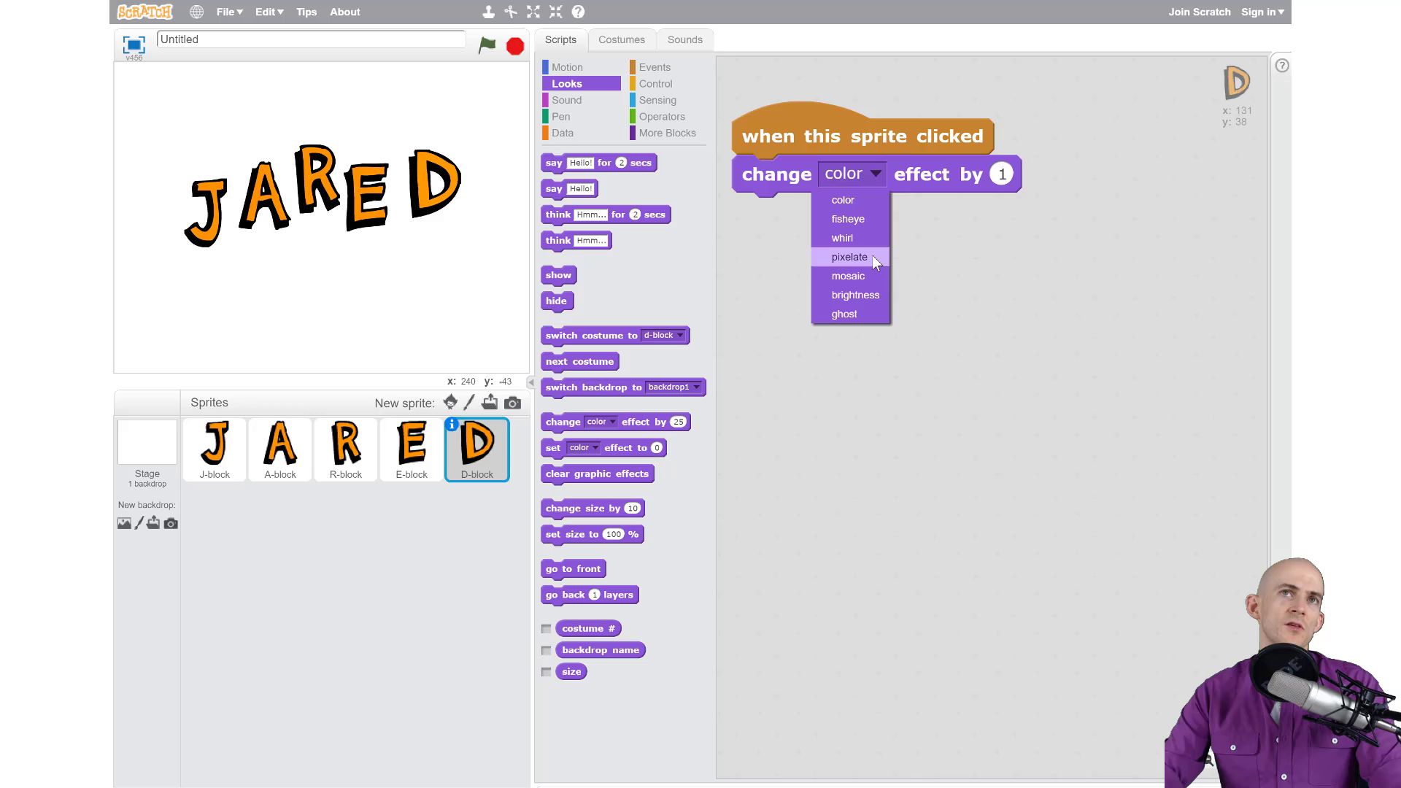
pyautogui.click(848, 257)
pyautogui.write('5')
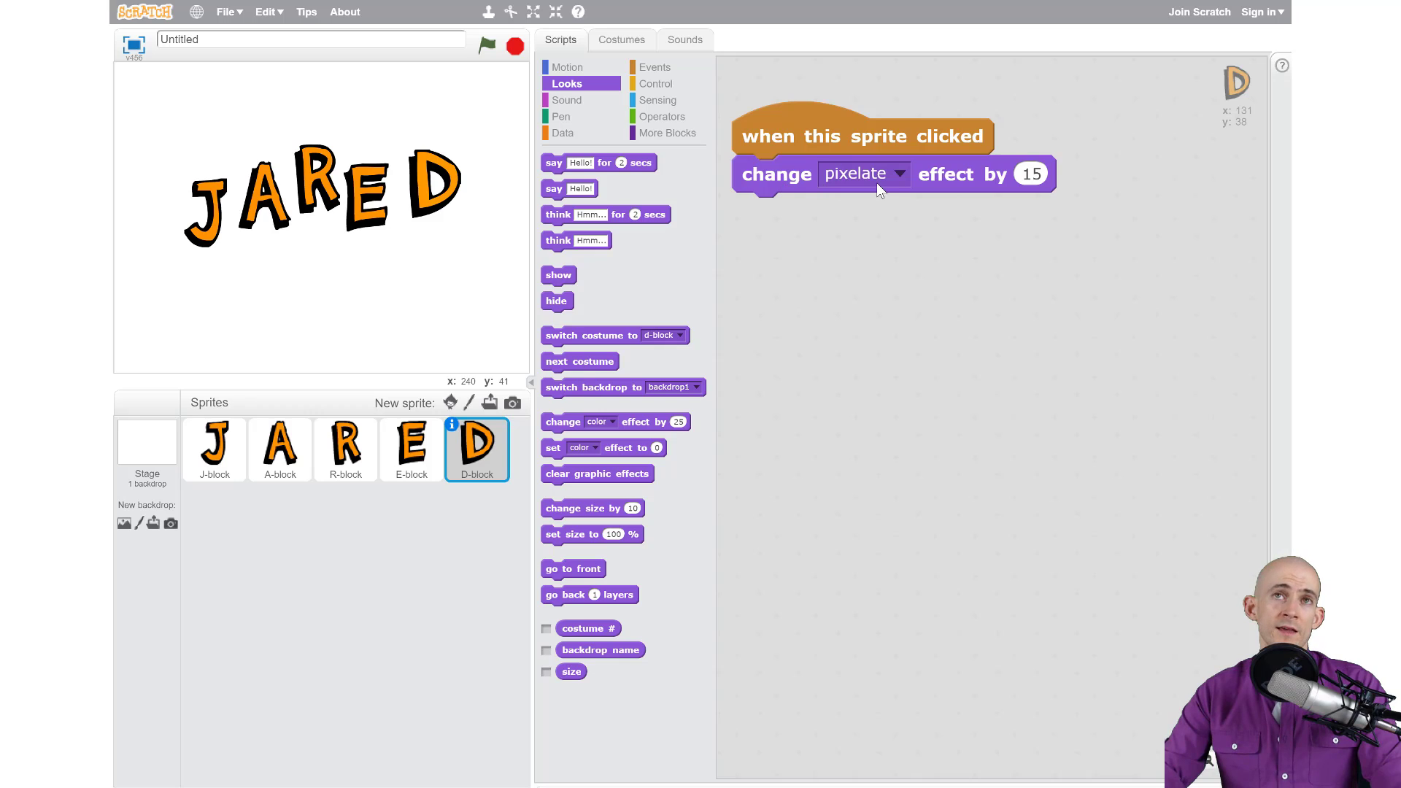
pyautogui.moveTo(451, 174)
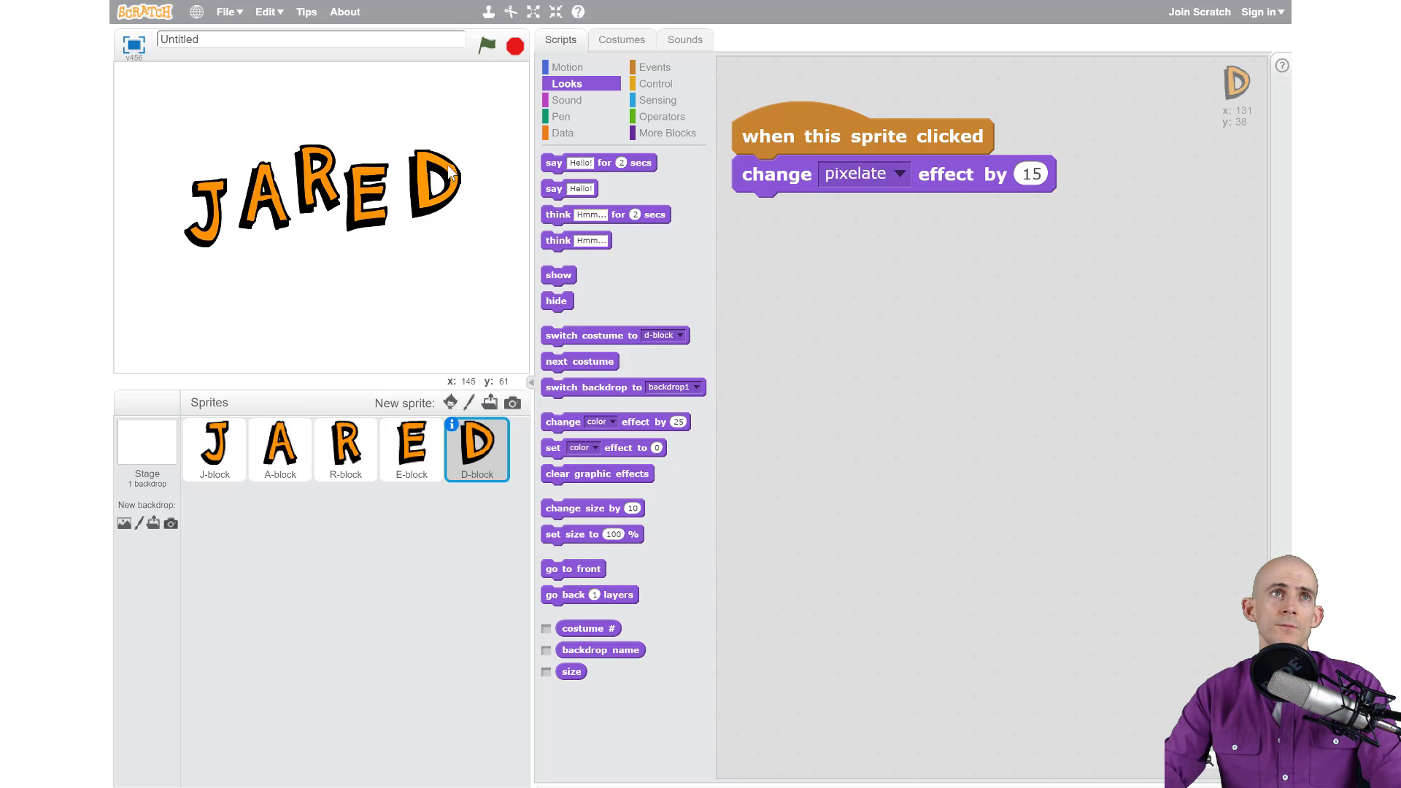
# - Click the D letter on the stage so it pixelates
pyautogui.click(430, 174)
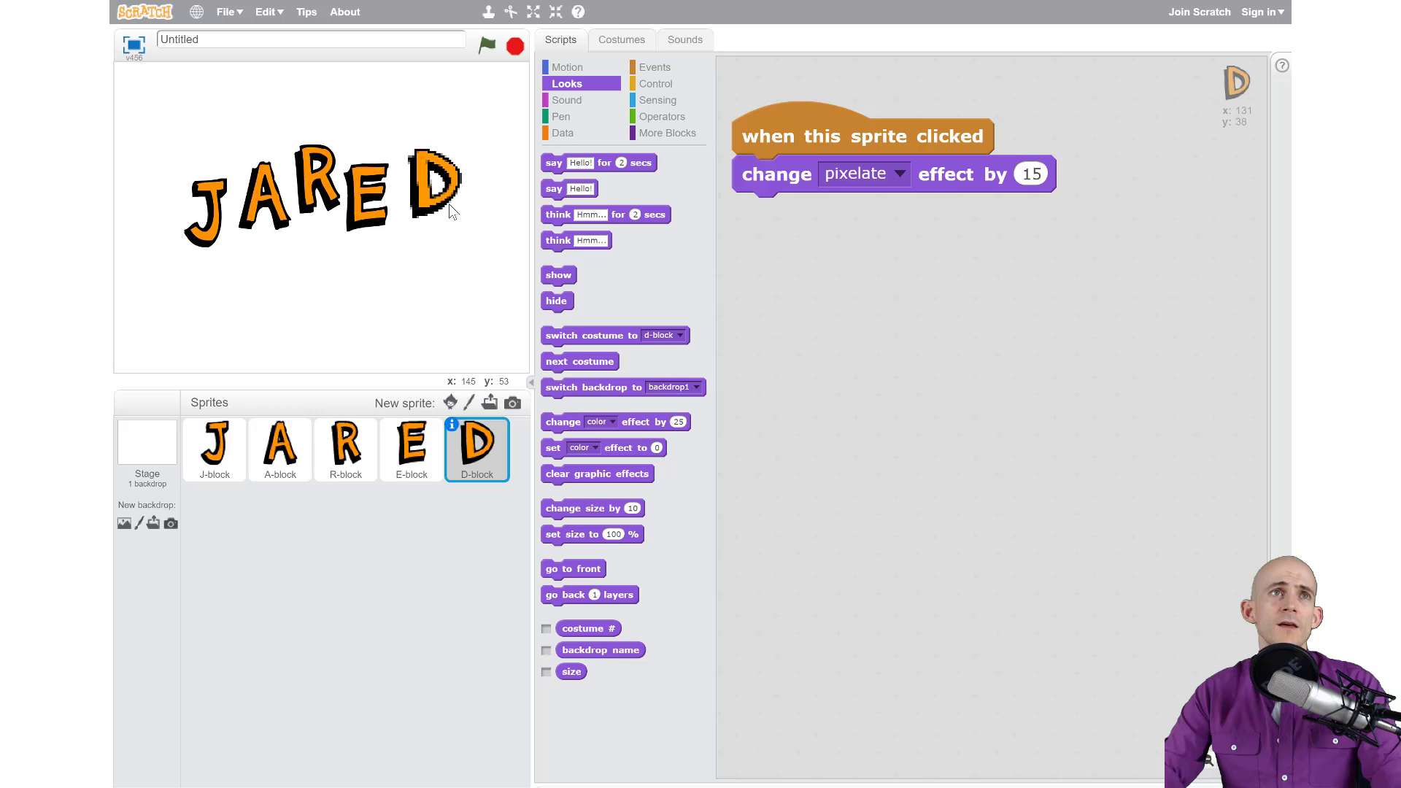
pyautogui.moveTo(595, 357)
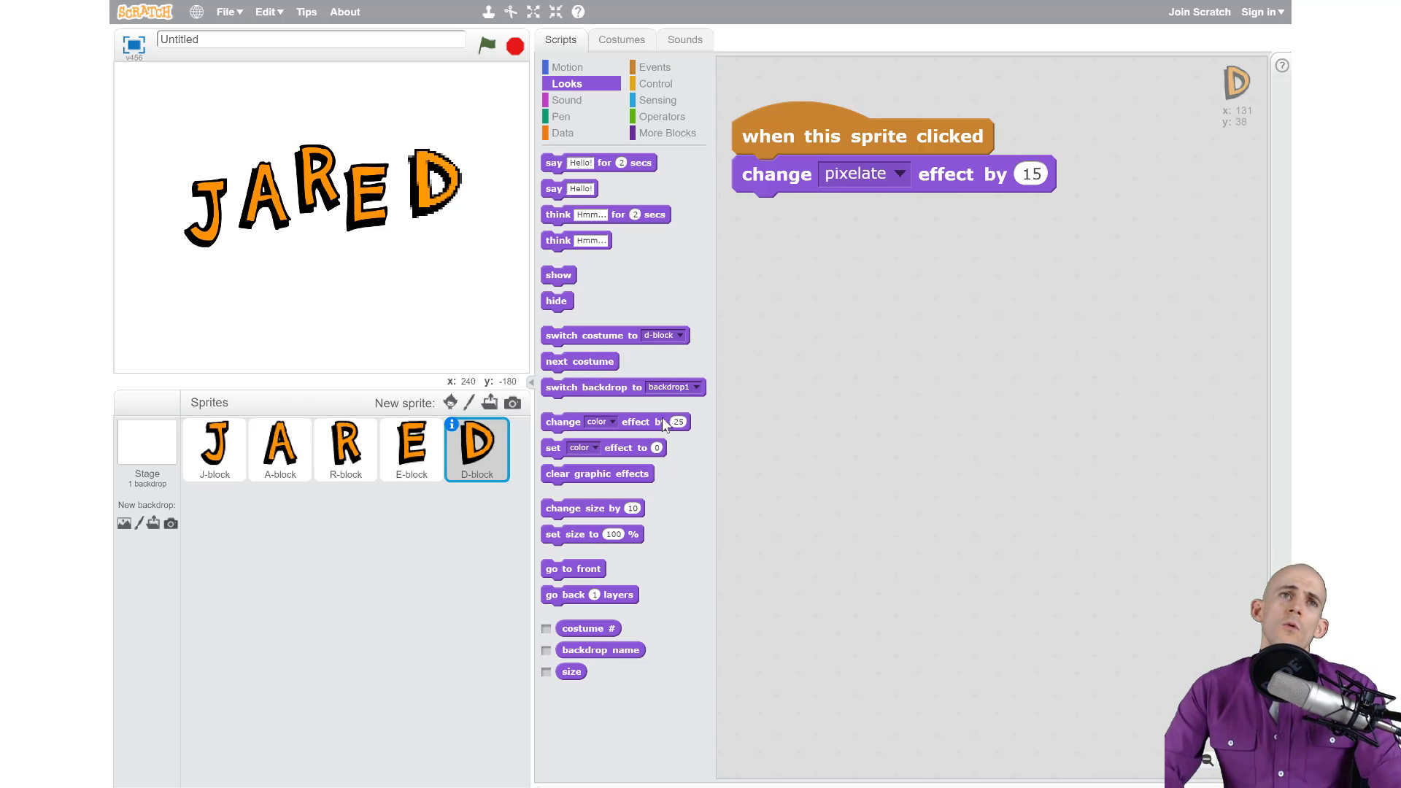
pyautogui.moveTo(475, 459)
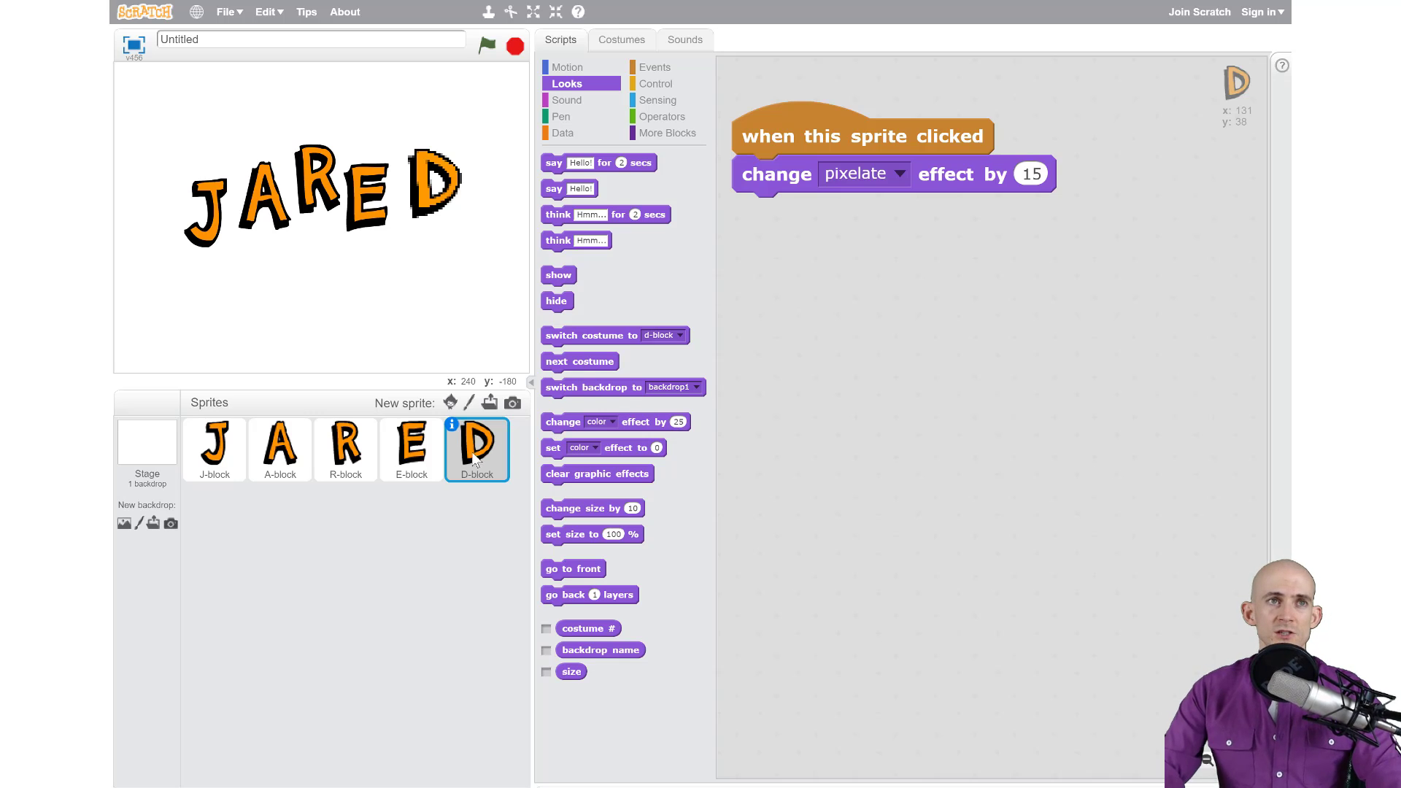
pyautogui.moveTo(299, 435)
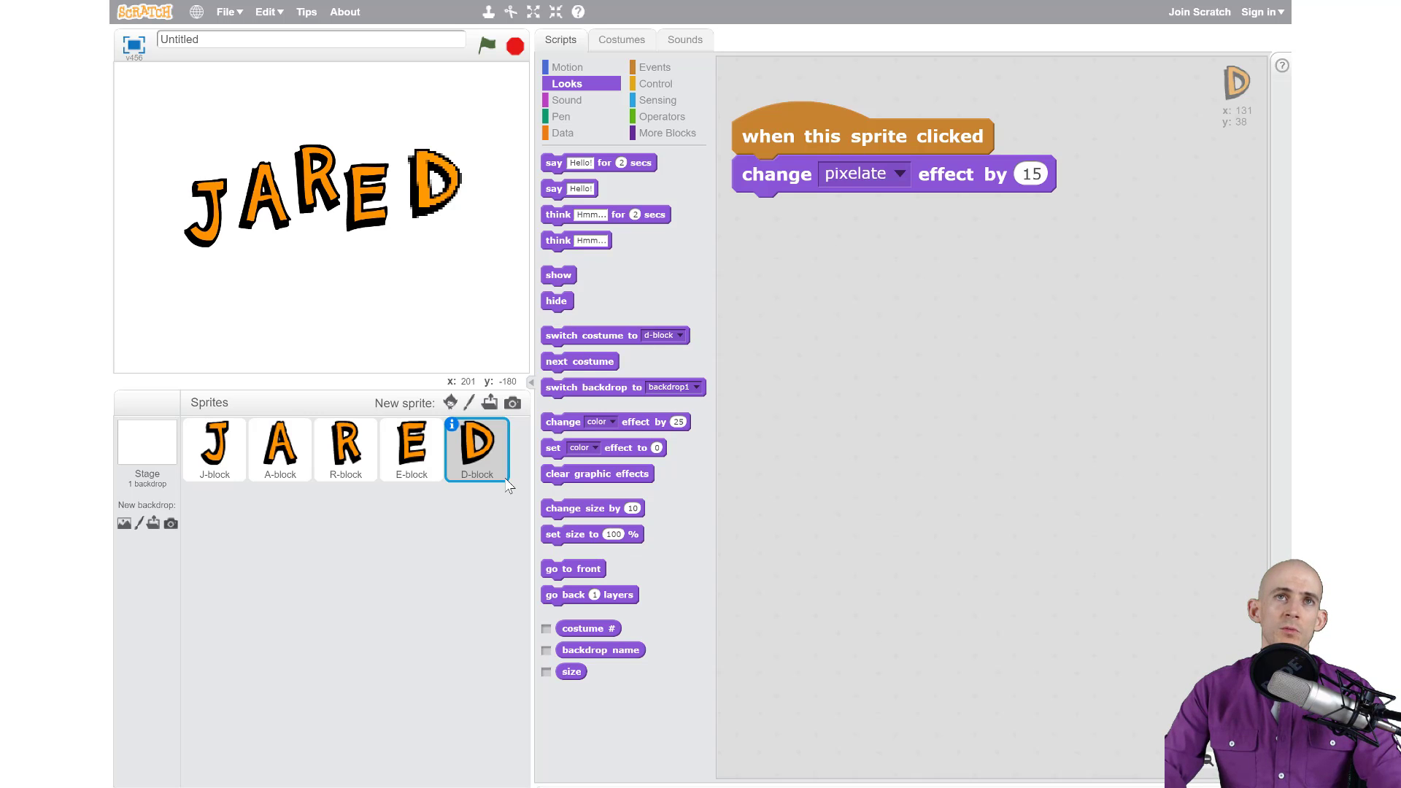
pyautogui.moveTo(563, 428)
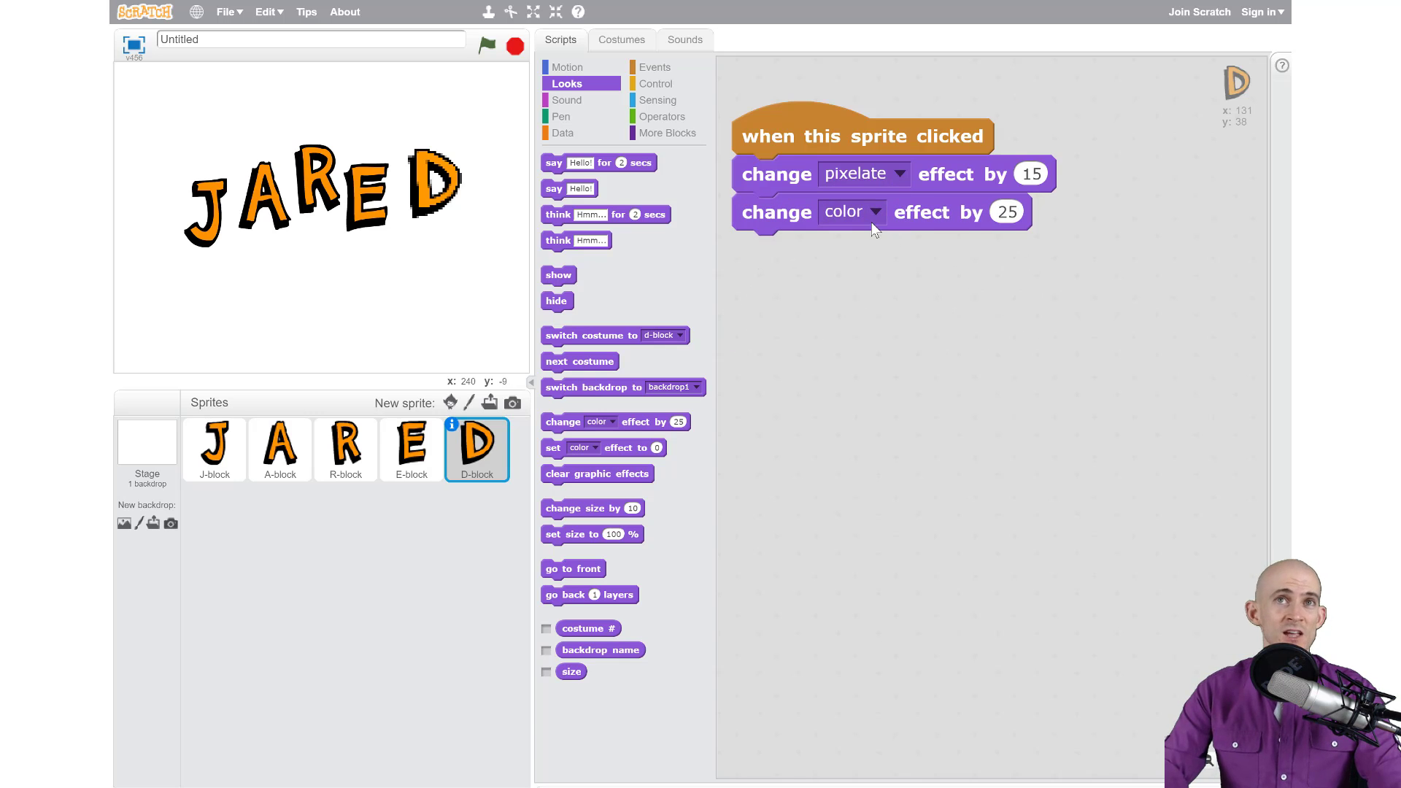
pyautogui.moveTo(432, 177)
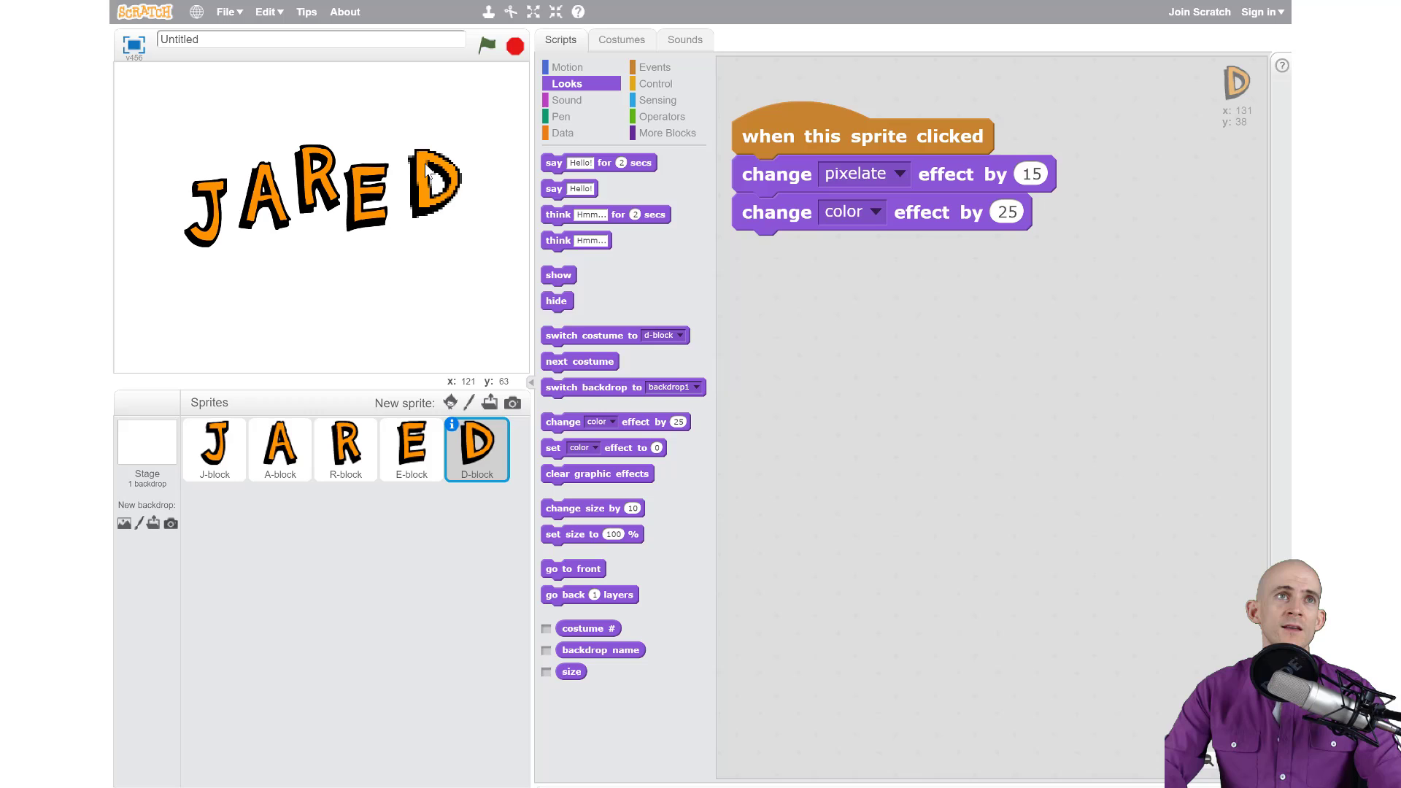
# - Test the pixelate-plus-color script by clicking the D letter on the stage
pyautogui.click(440, 185)
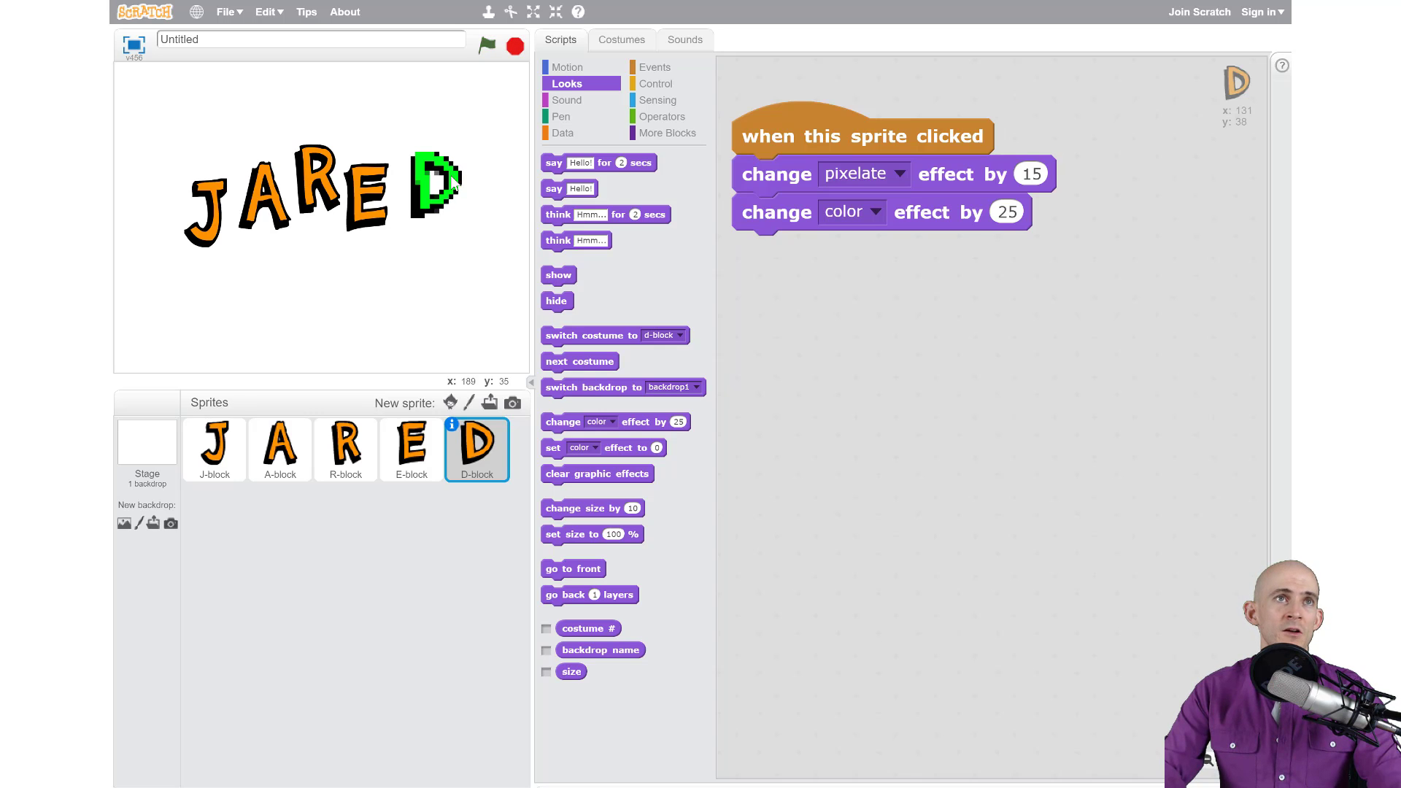
pyautogui.moveTo(476, 213)
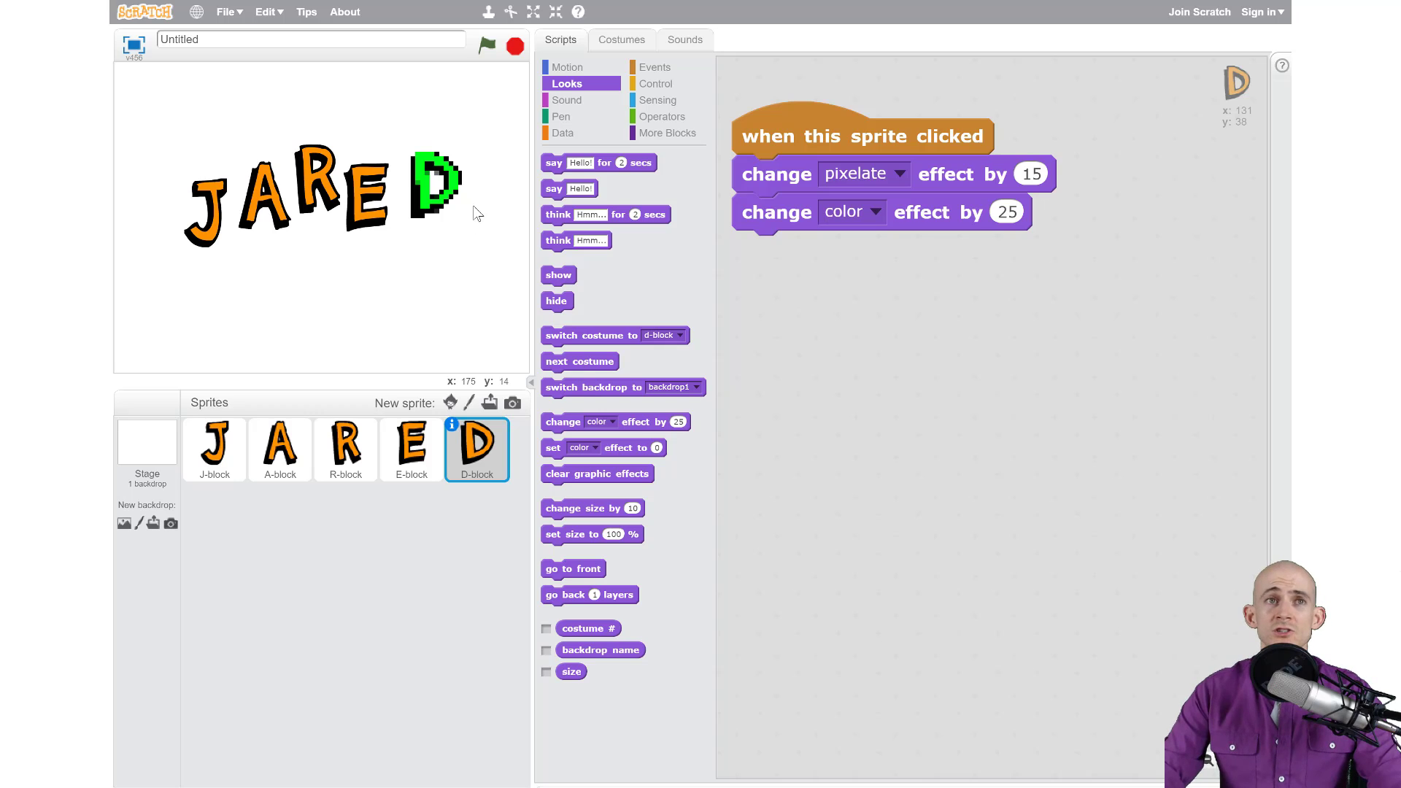
pyautogui.moveTo(479, 212)
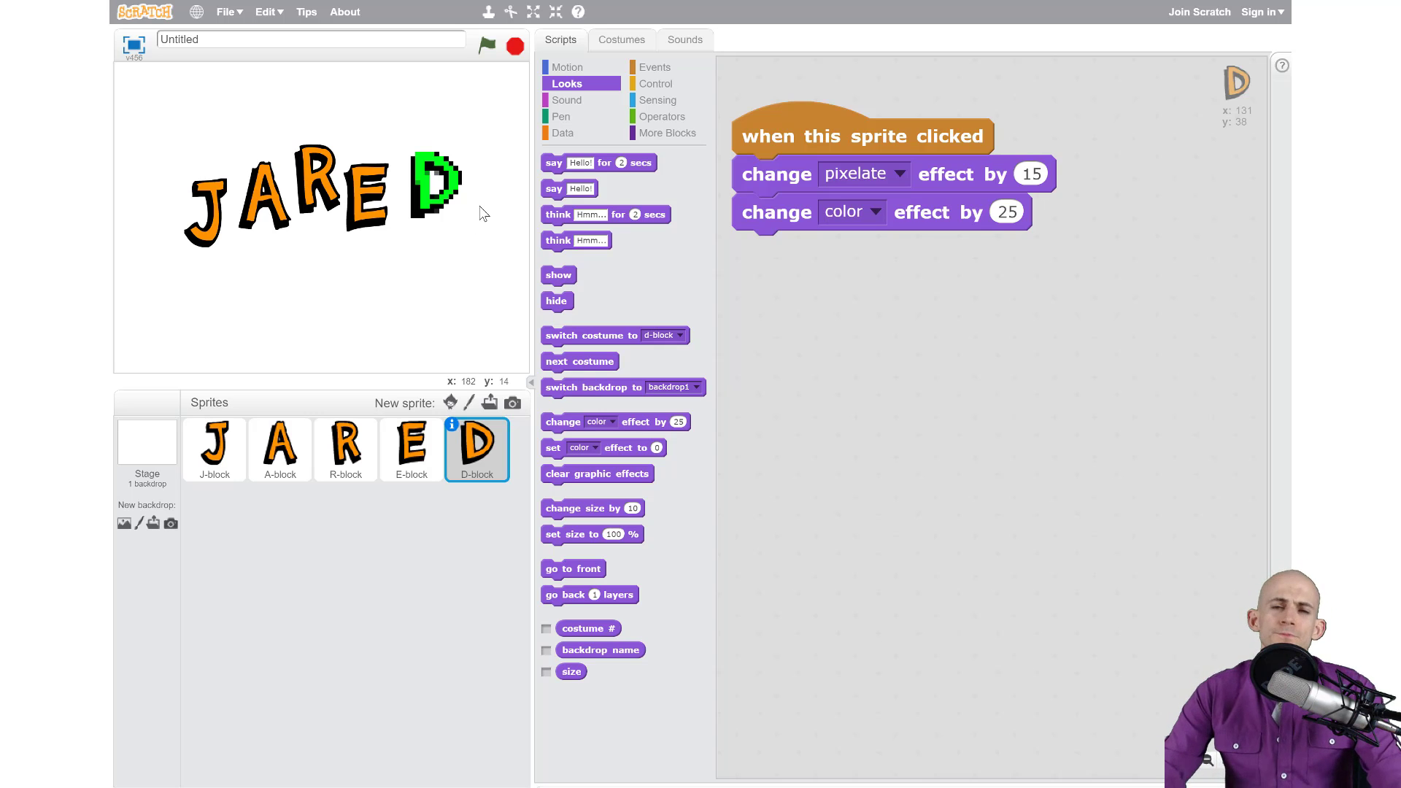
pyautogui.moveTo(485, 223)
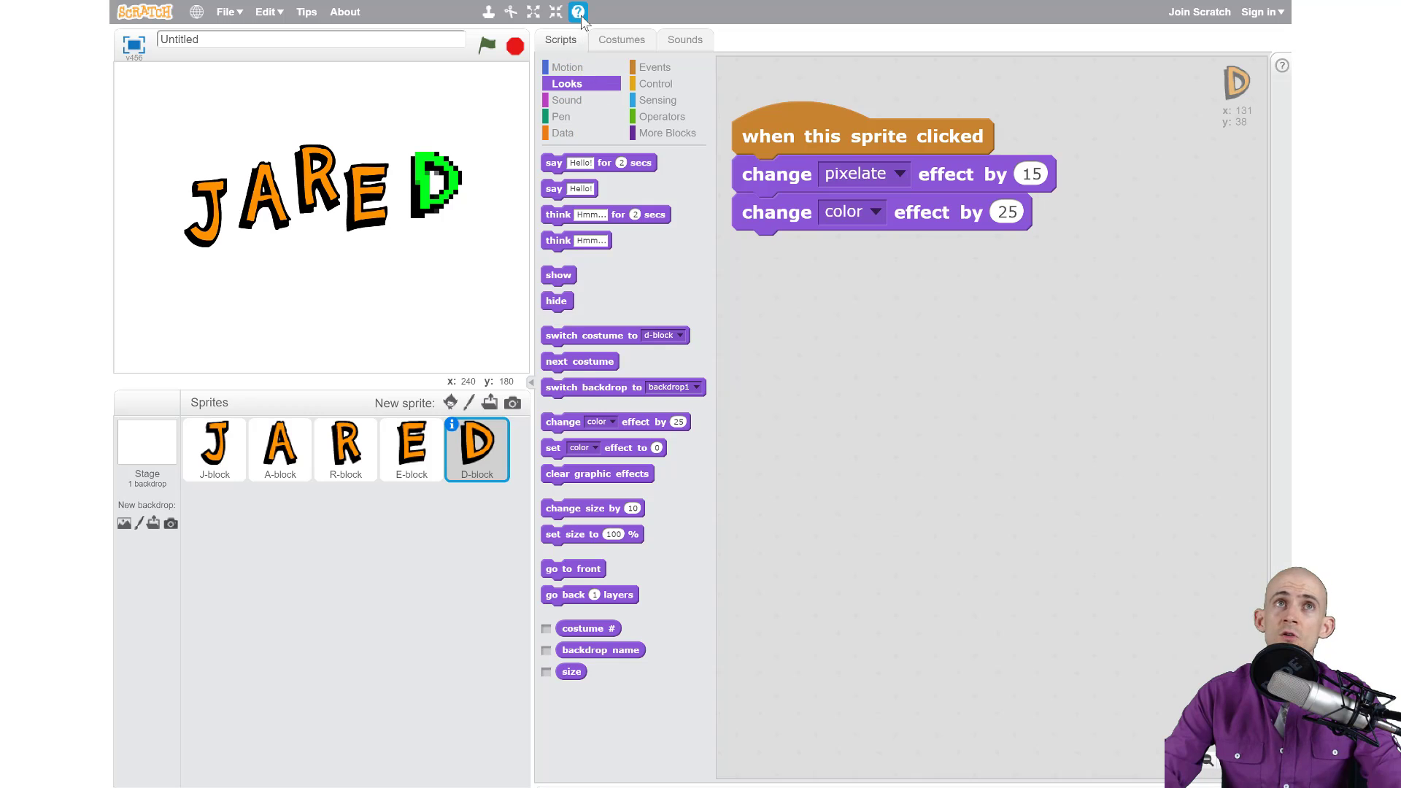
pyautogui.moveTo(578, 11)
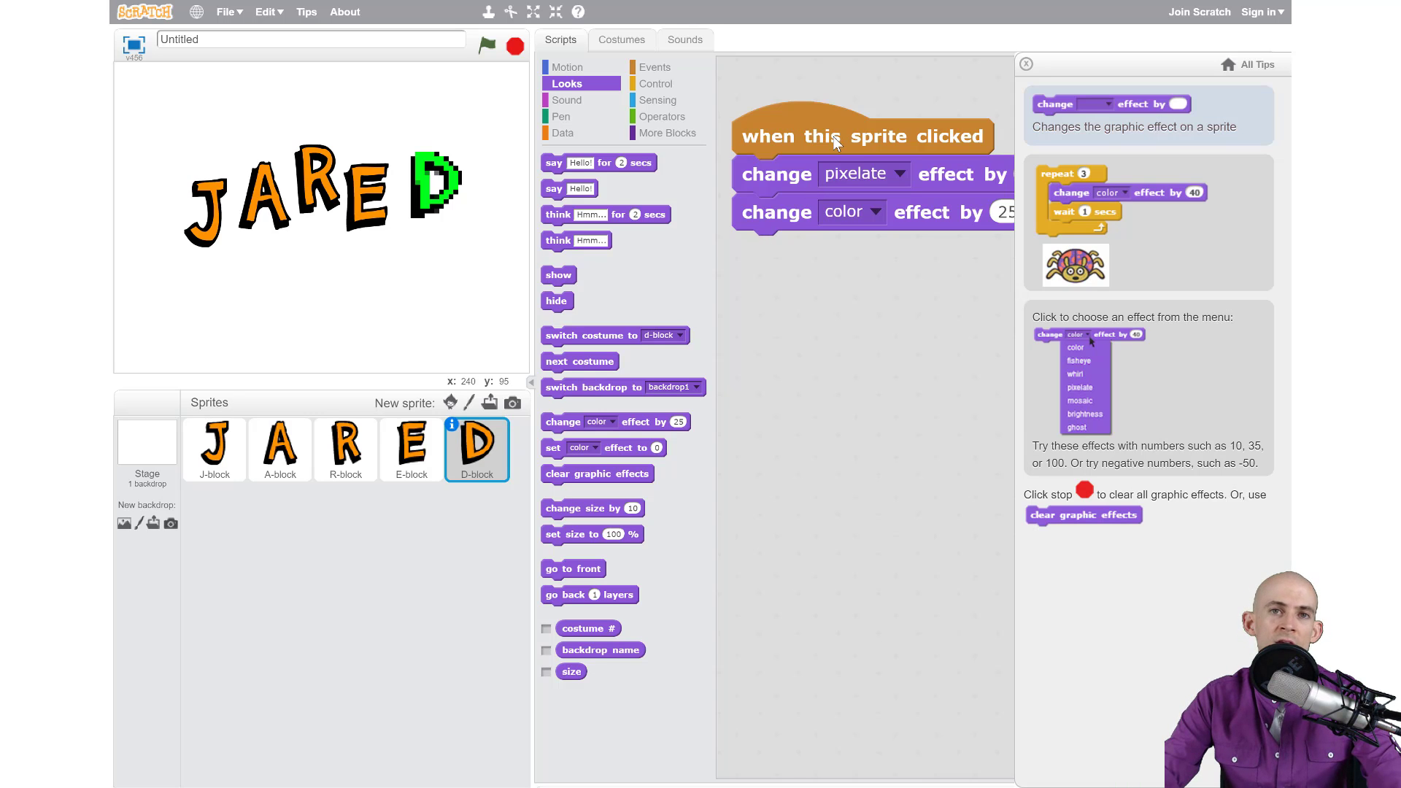
# - Return the palette to the Events blocks with the tips panel open
pyautogui.click(655, 67)
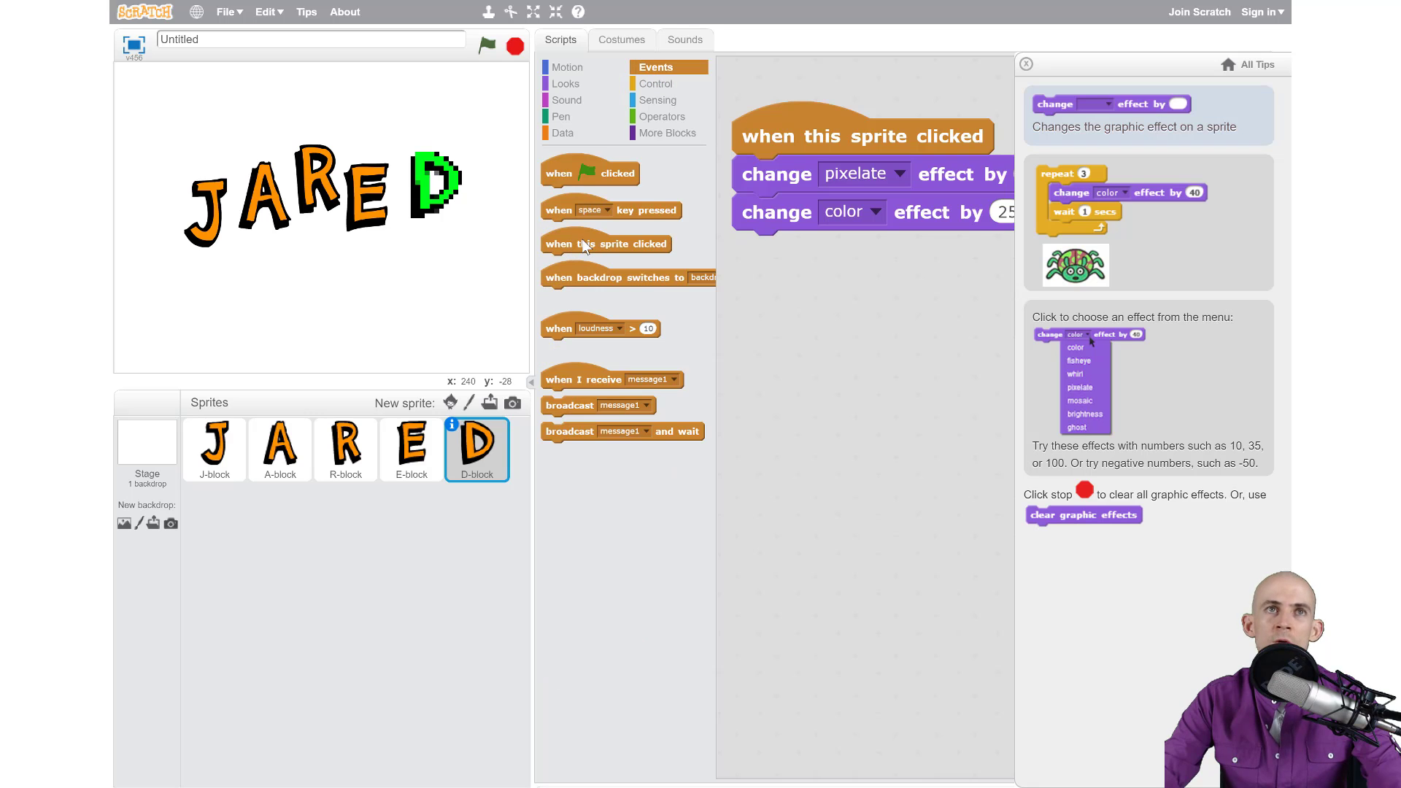